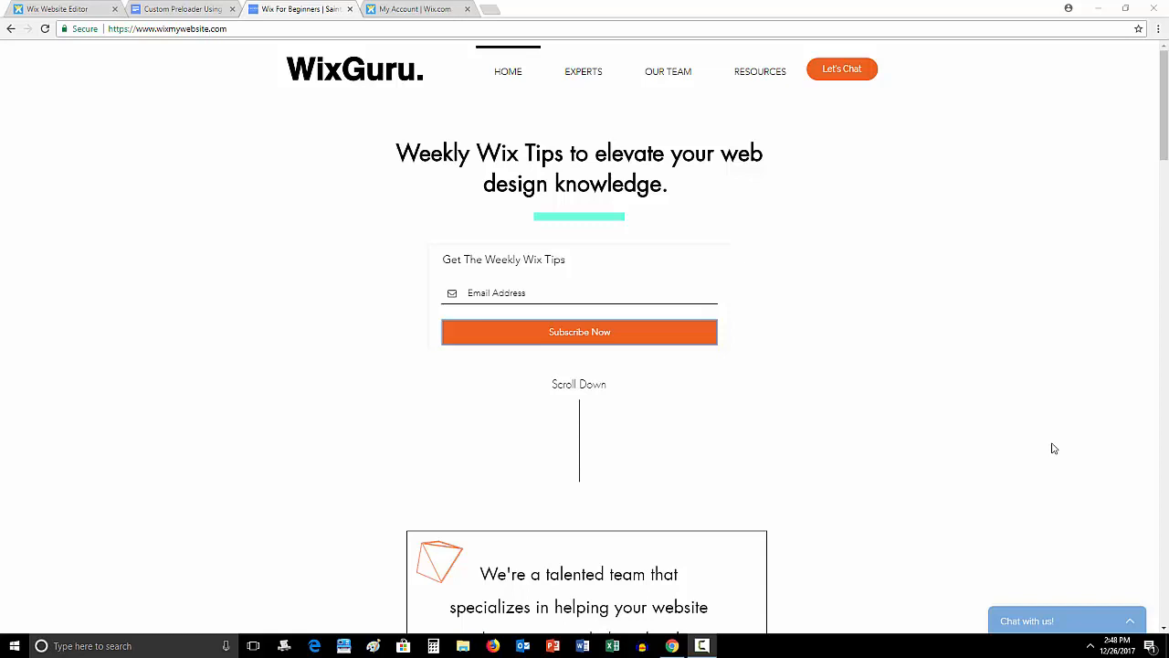
mouse_move(987, 445)
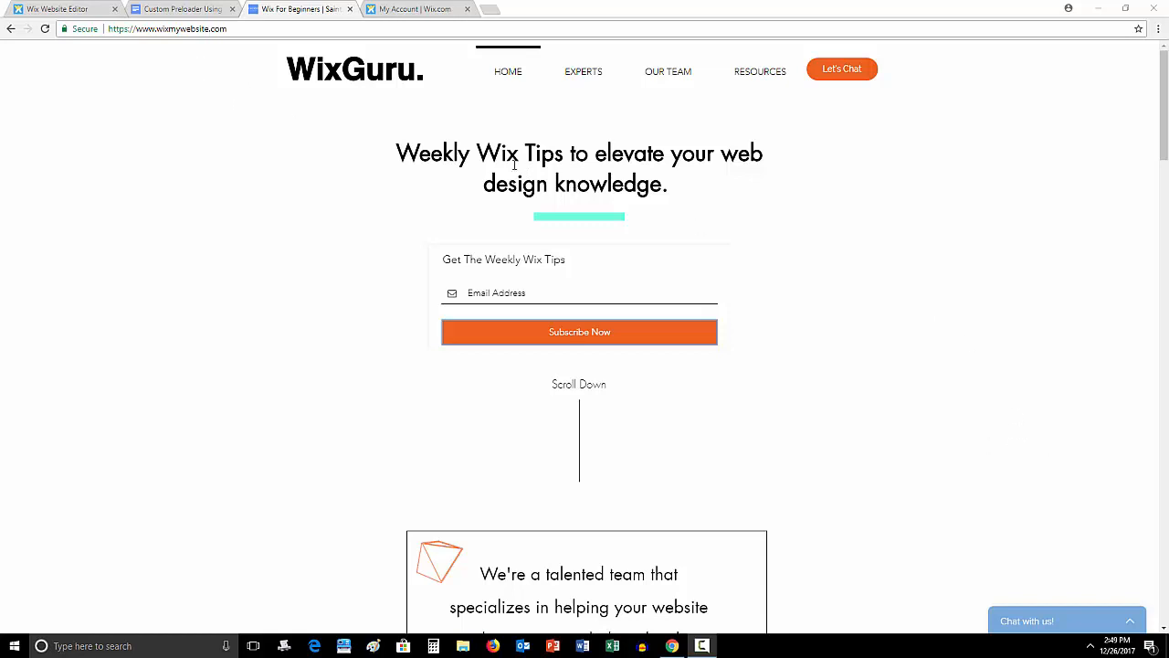
mouse_move(177, 106)
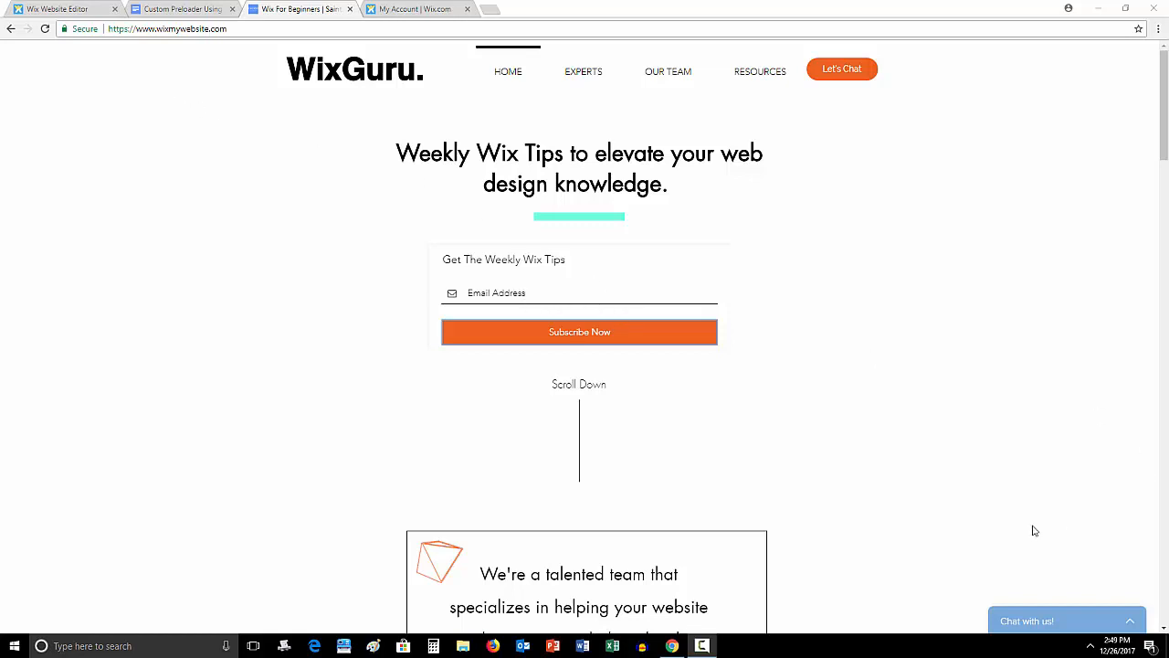
mouse_move(1008, 512)
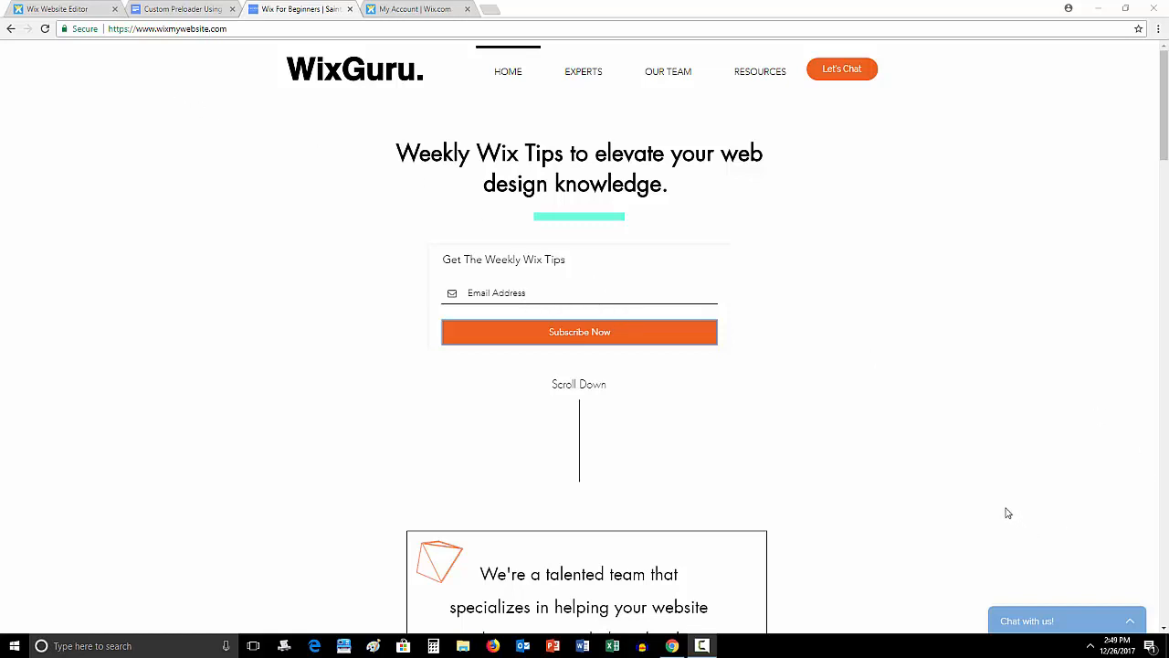
mouse_move(1001, 506)
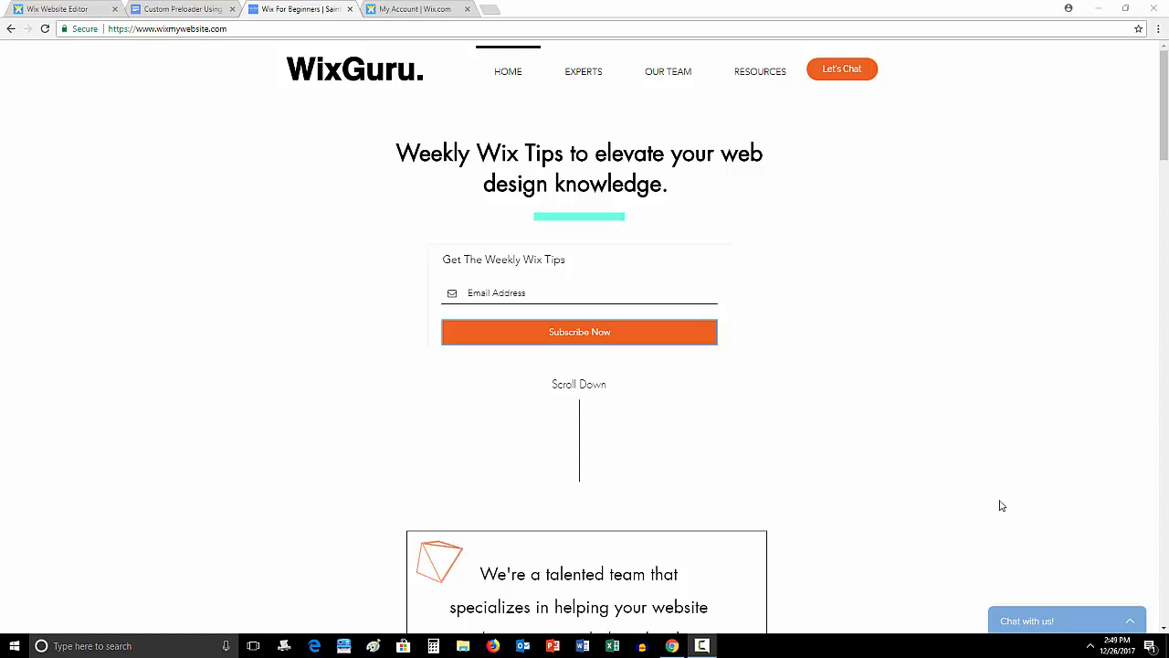
Select the whole preloader page code block (waitForLoading, lightbox1) in the Code For Preloader doc
scroll("down", 3)
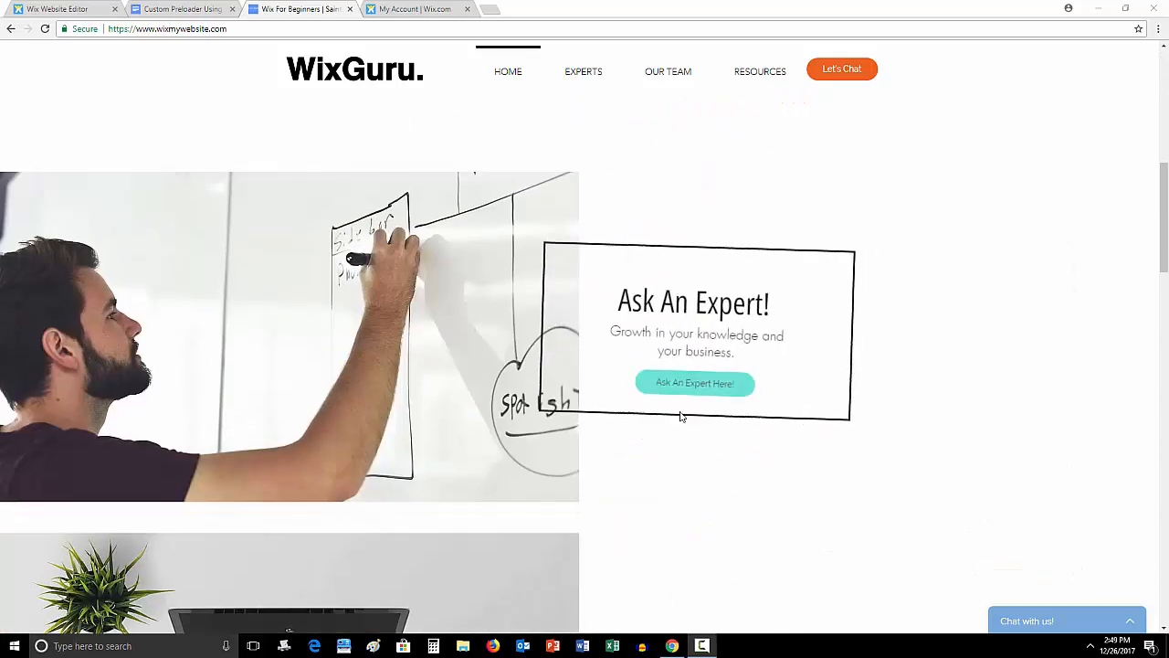
scroll("down", 3)
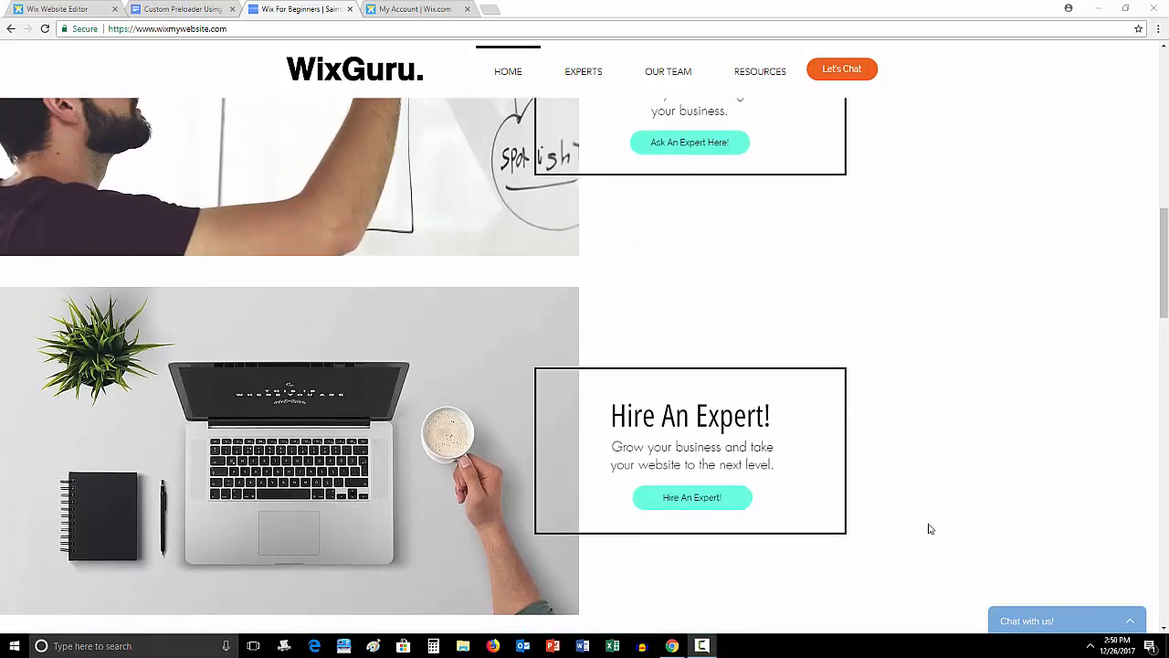
scroll("up", 3)
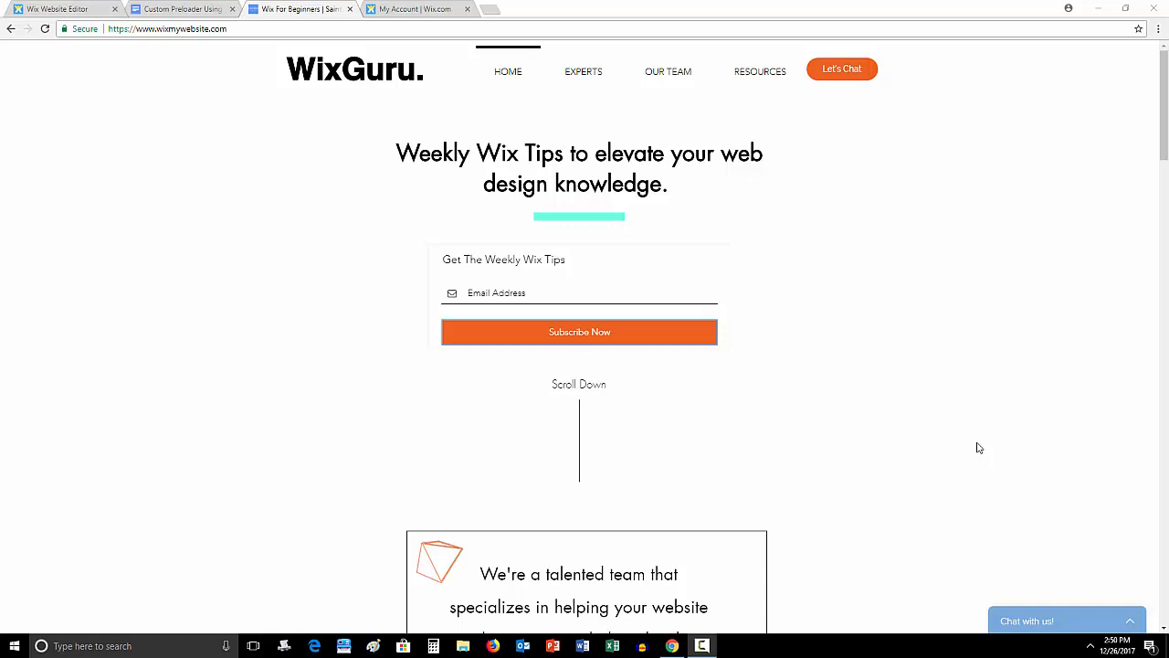
mouse_move(215, 114)
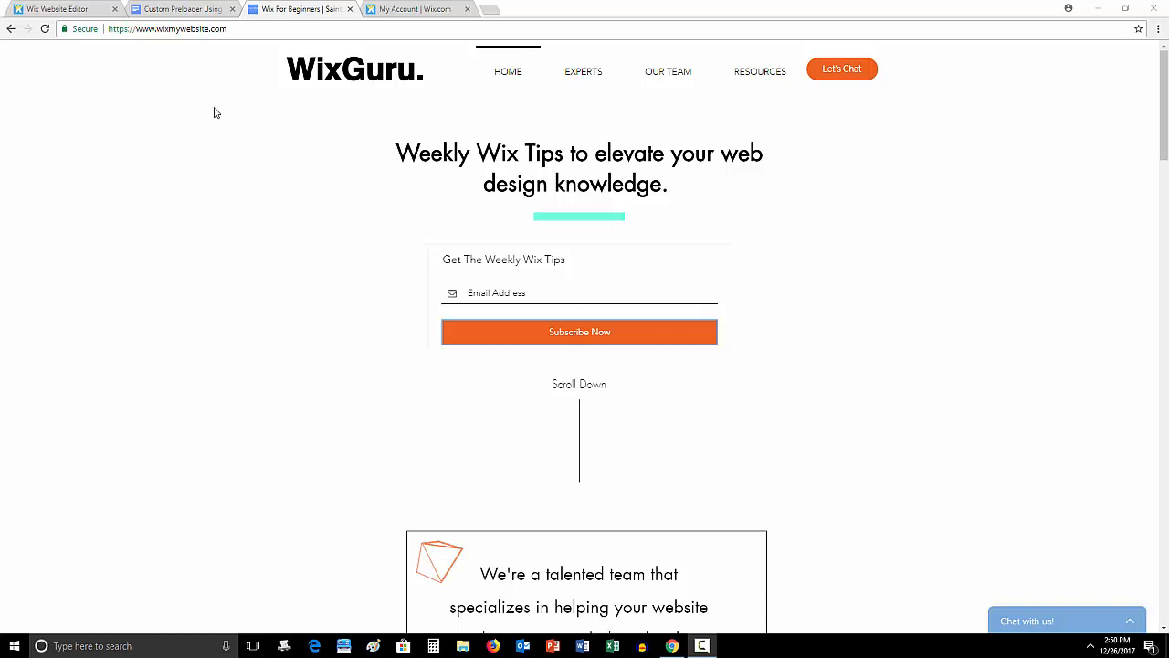
left_click(183, 9)
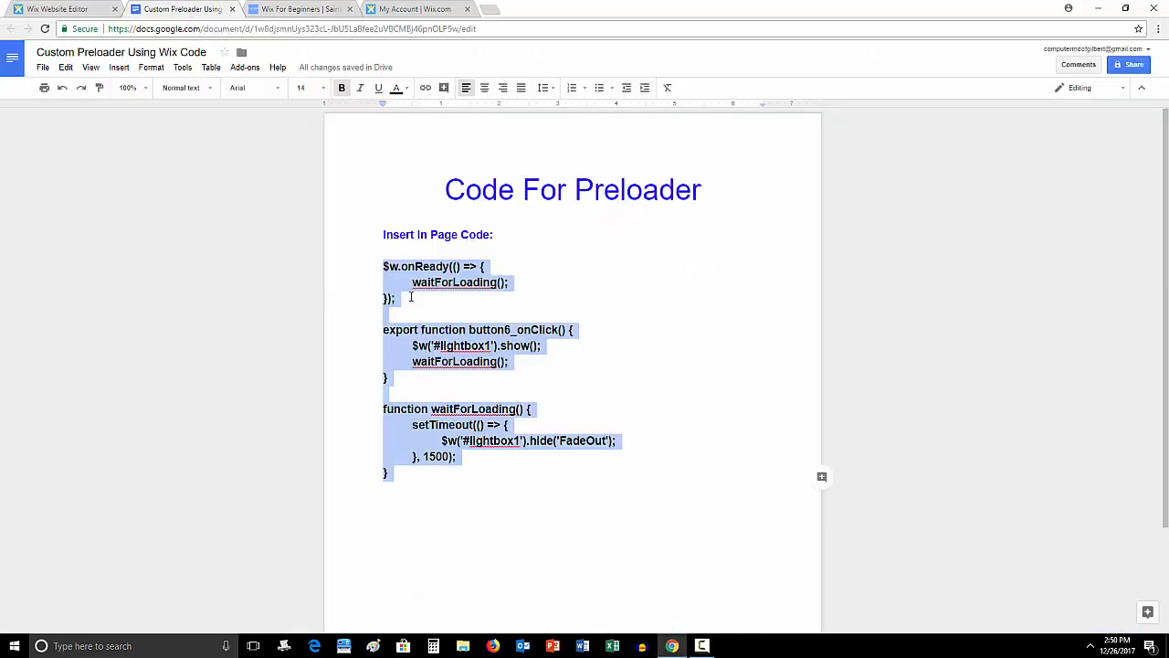
left_click(534, 270)
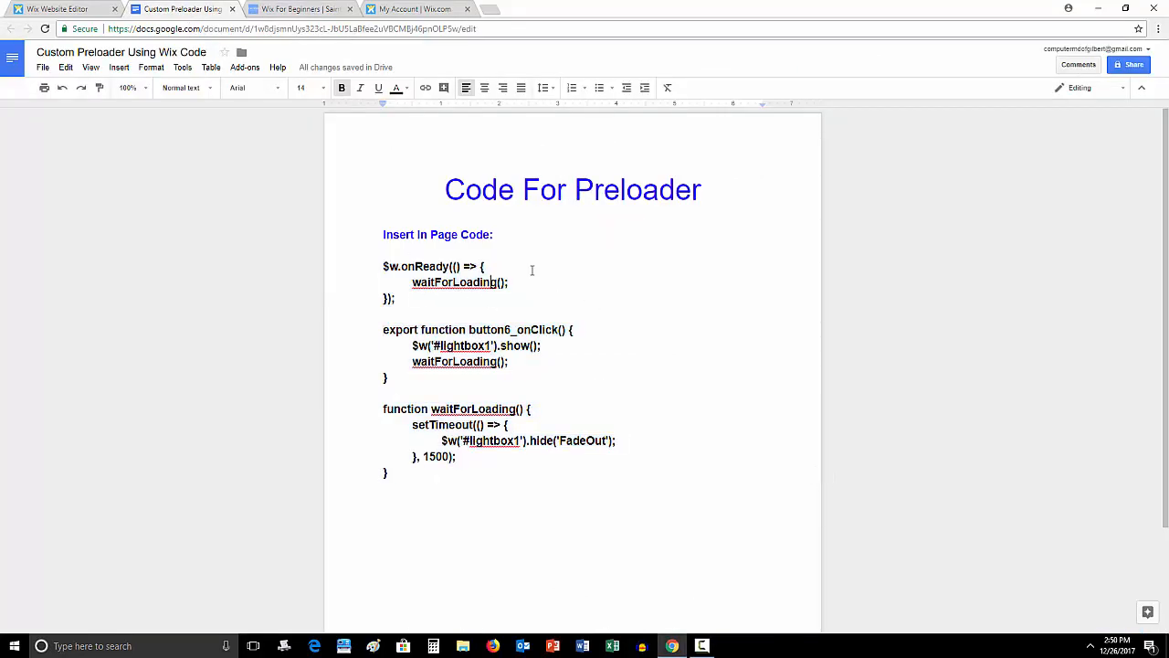
mouse_move(548, 356)
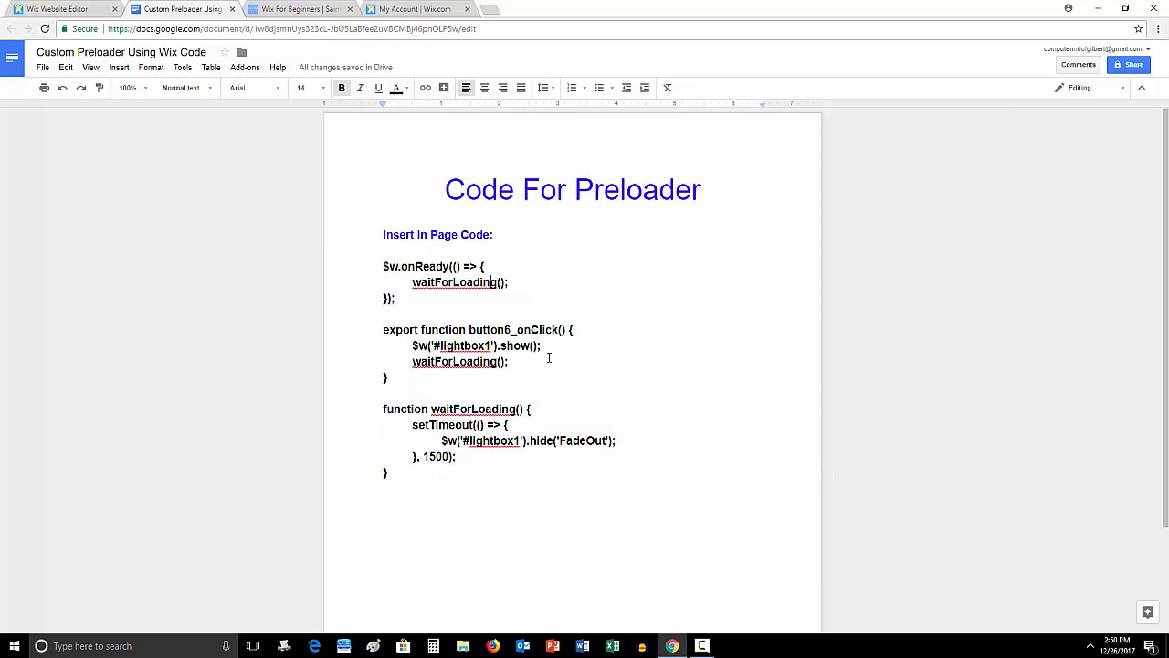
mouse_move(462, 280)
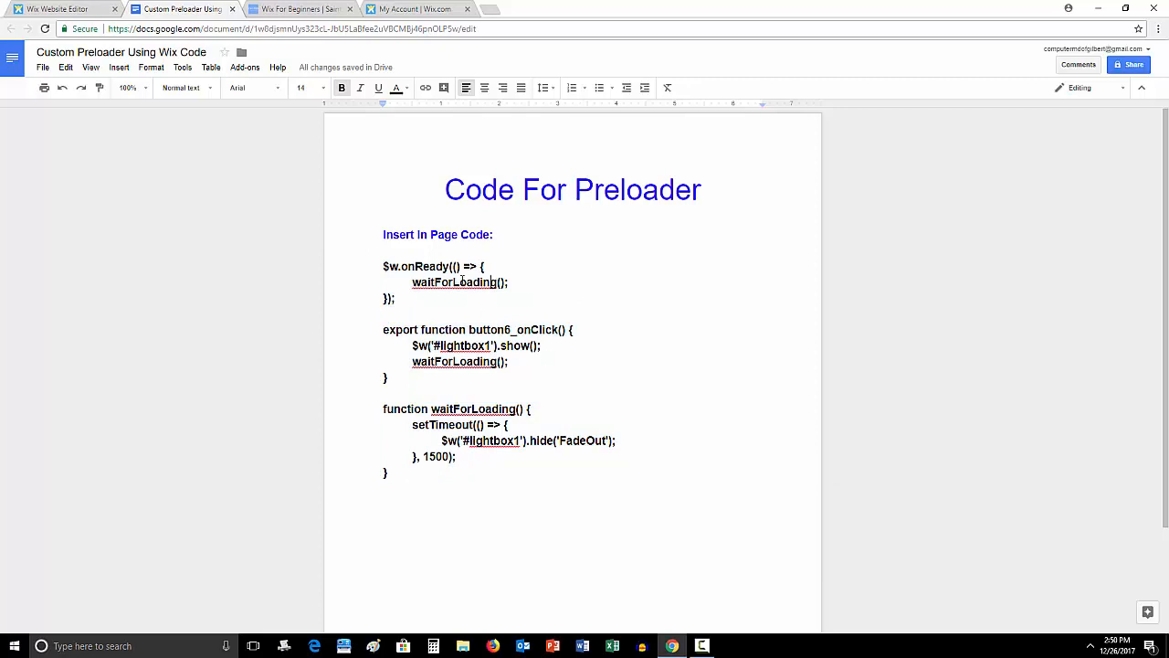
mouse_move(516, 508)
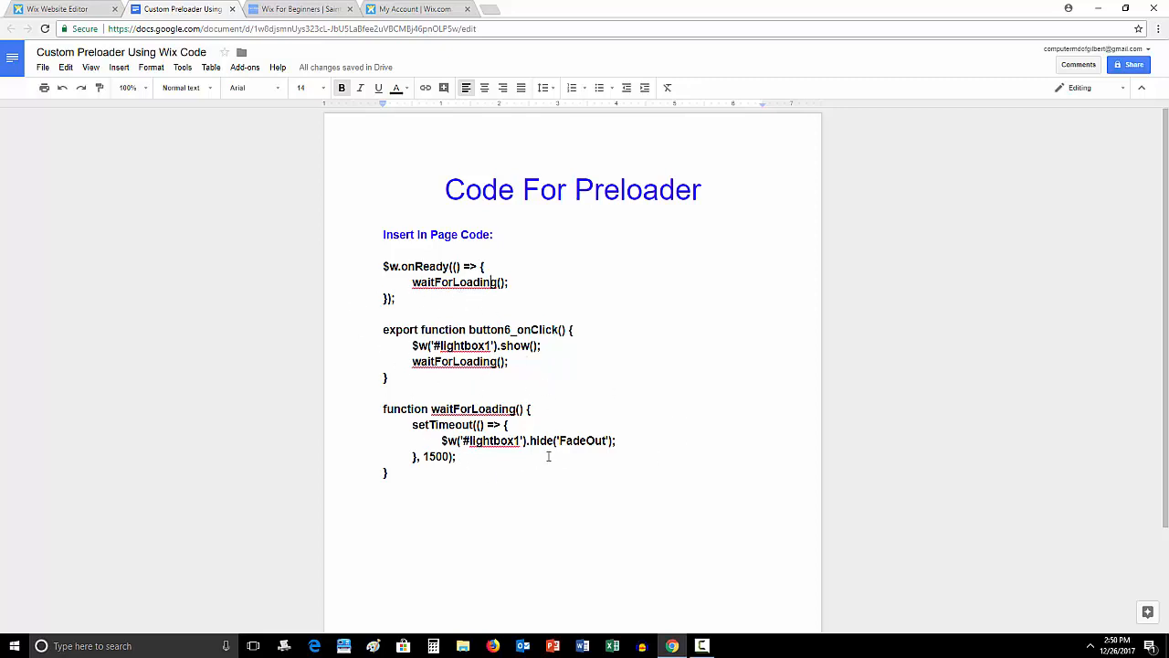
mouse_move(365, 460)
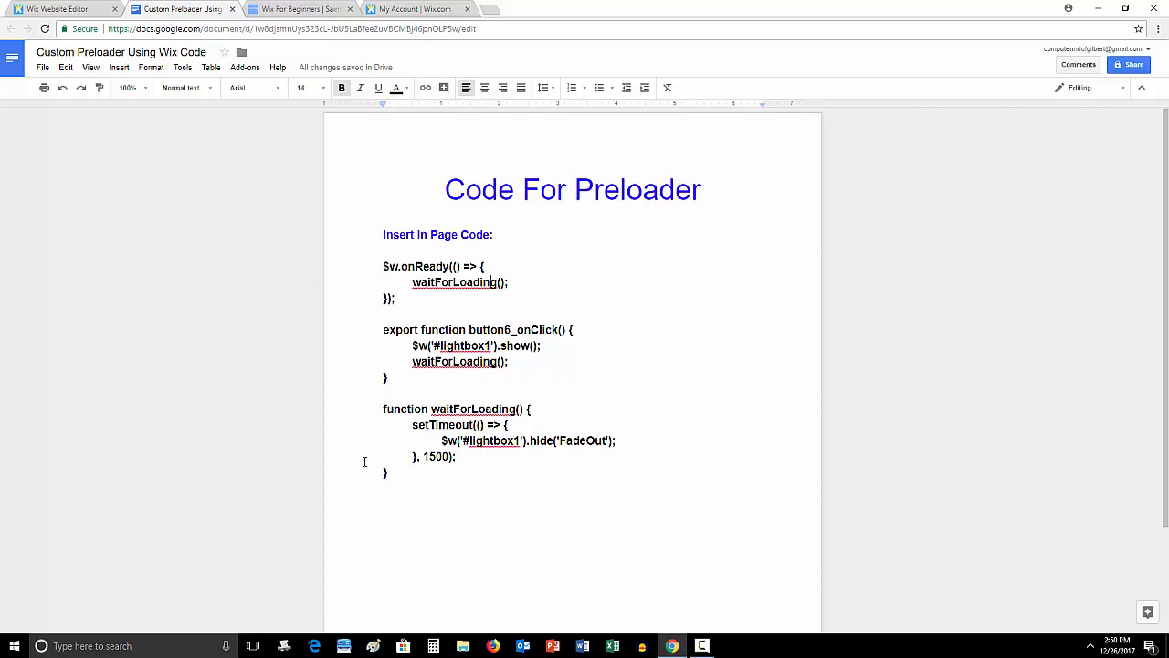
mouse_move(406, 477)
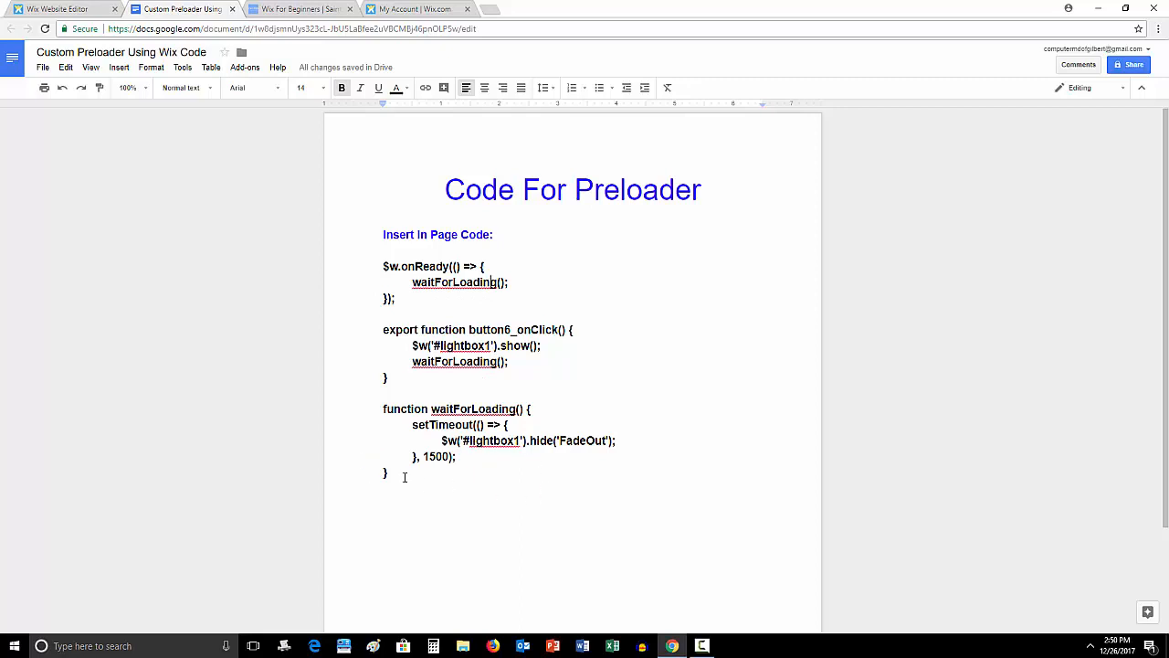
left_click_drag(384, 266, 388, 474)
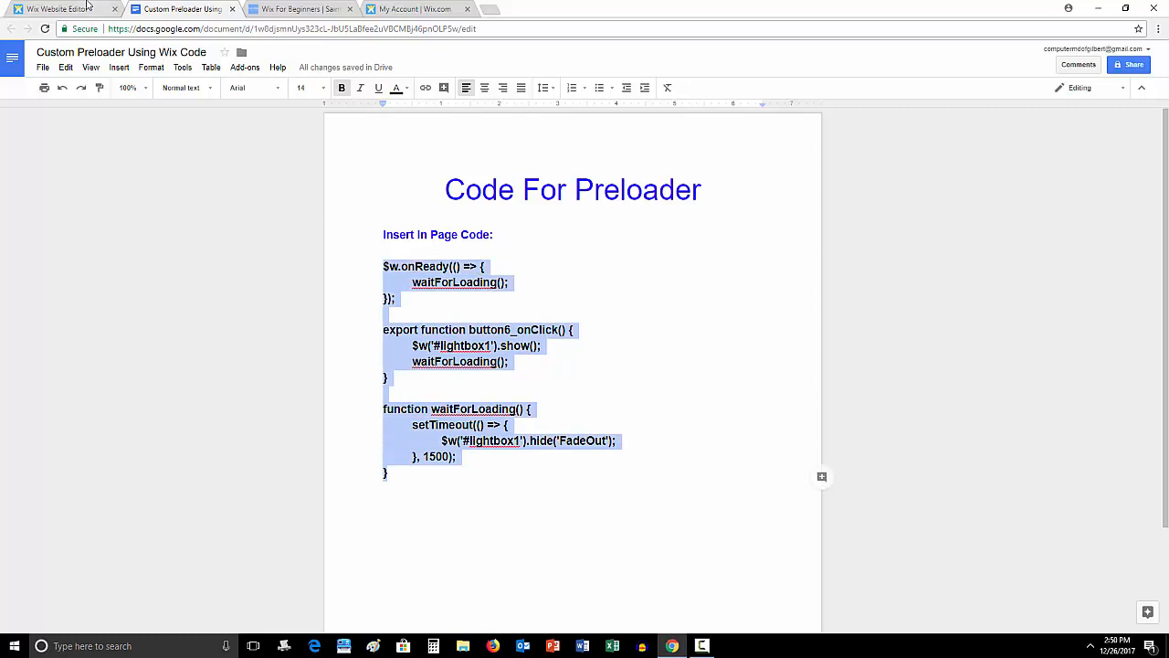
Enable Developer Tools from the Tools menu so the page code area appears
left_click(58, 8)
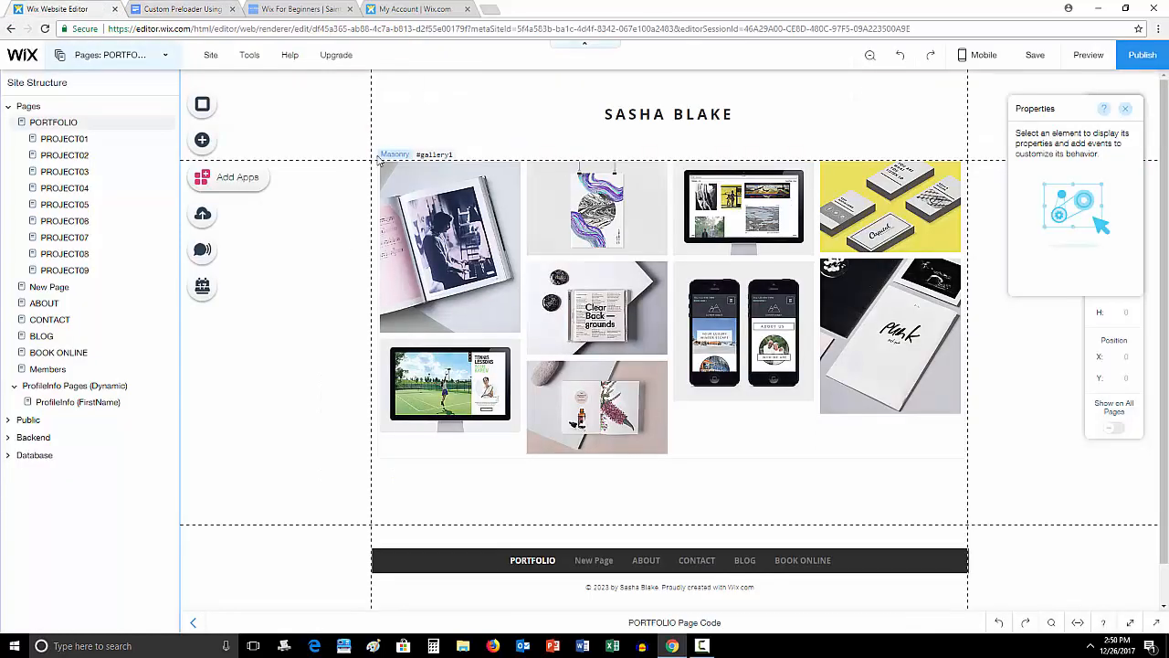
left_click(311, 336)
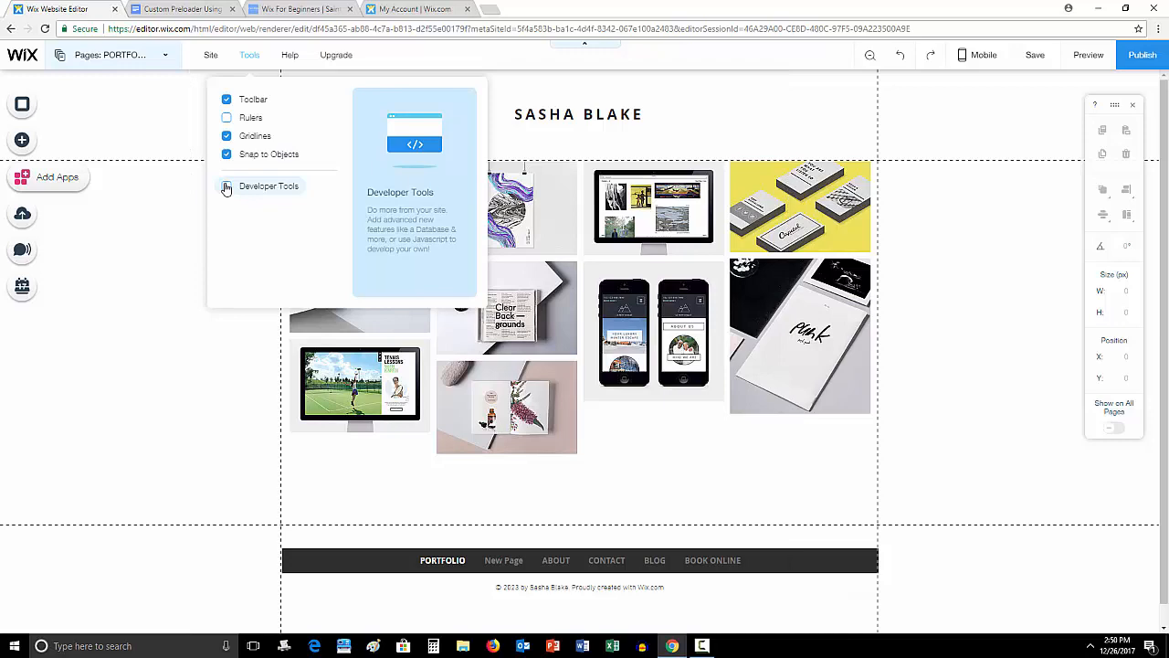
left_click(227, 187)
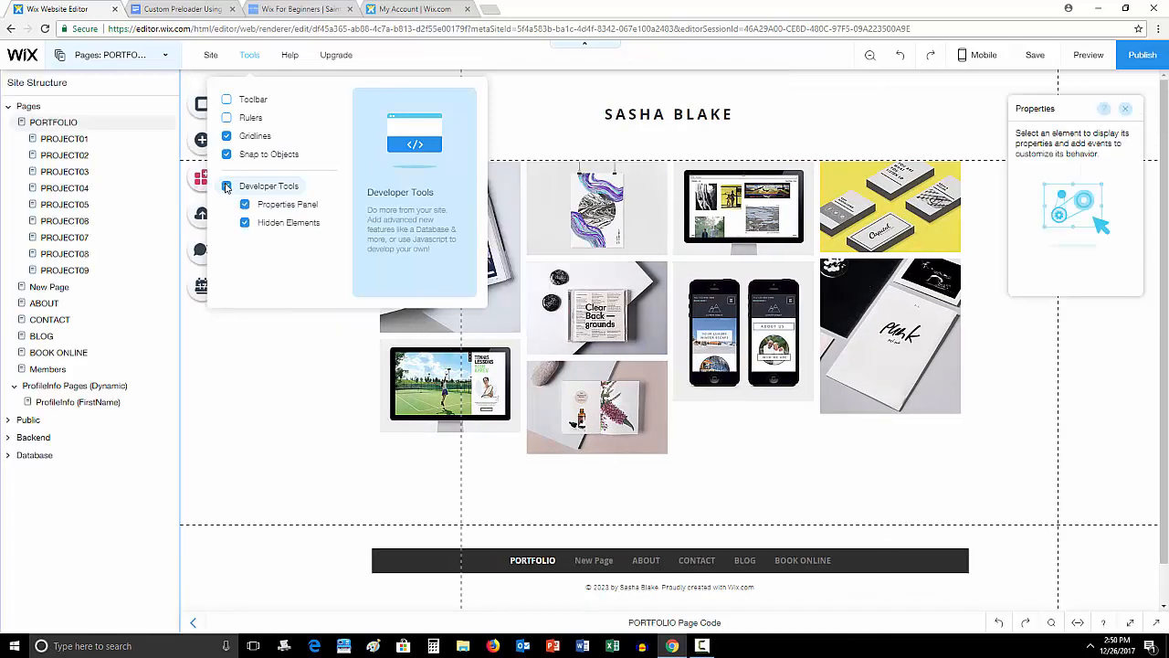
left_click(210, 55)
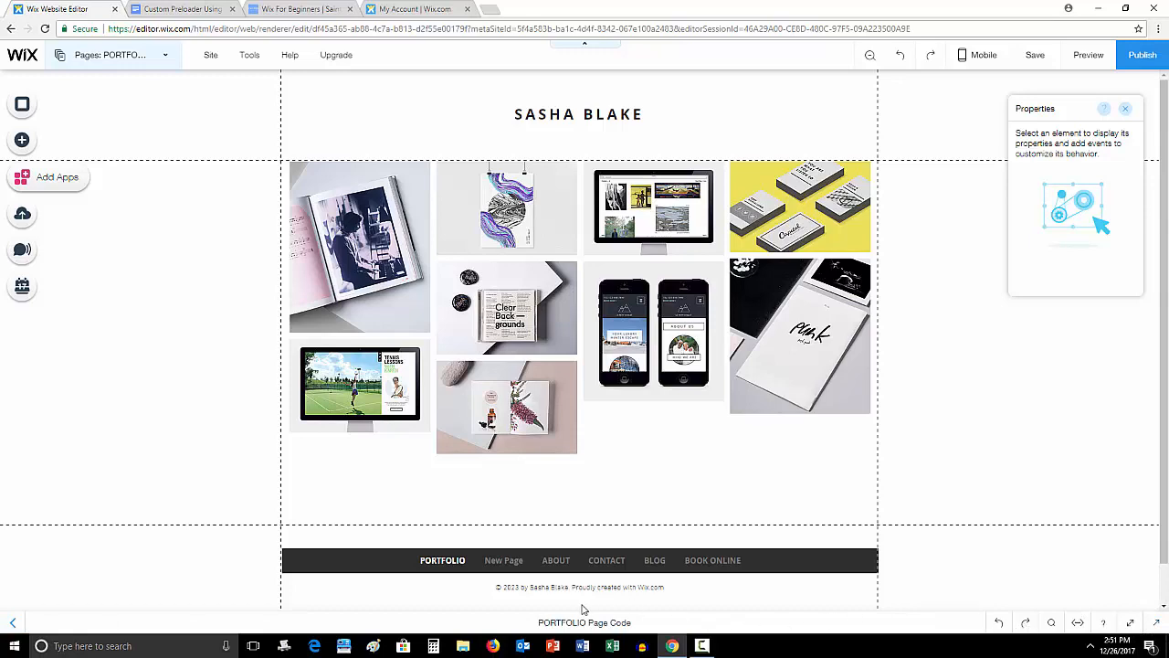
mouse_move(1020, 649)
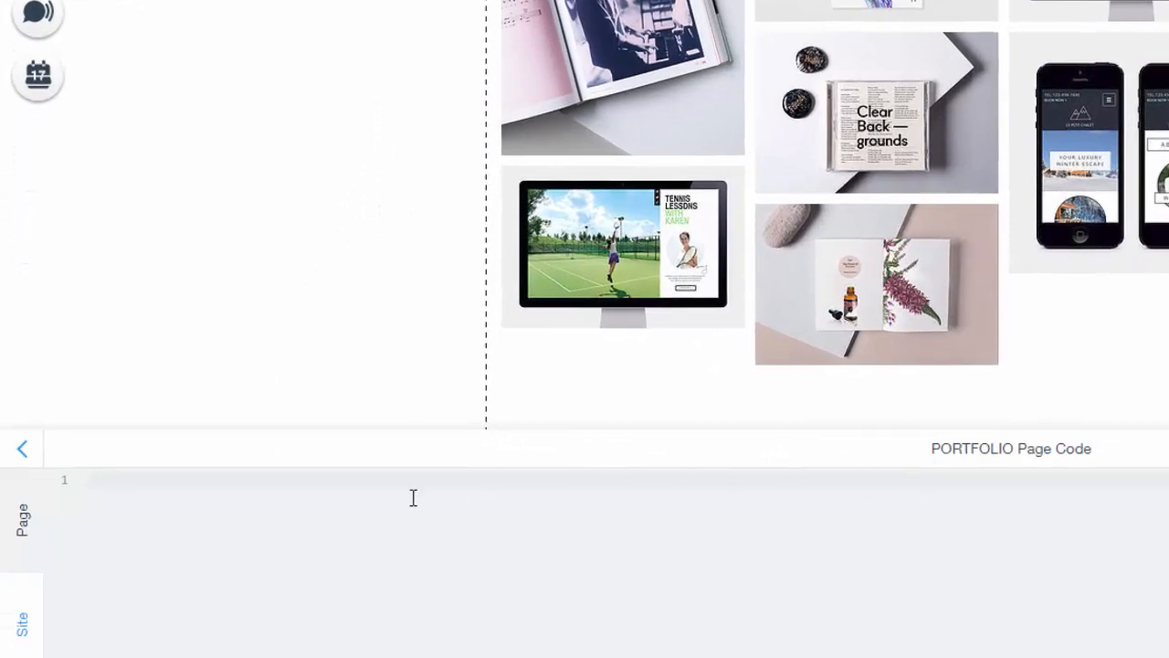
mouse_move(22, 519)
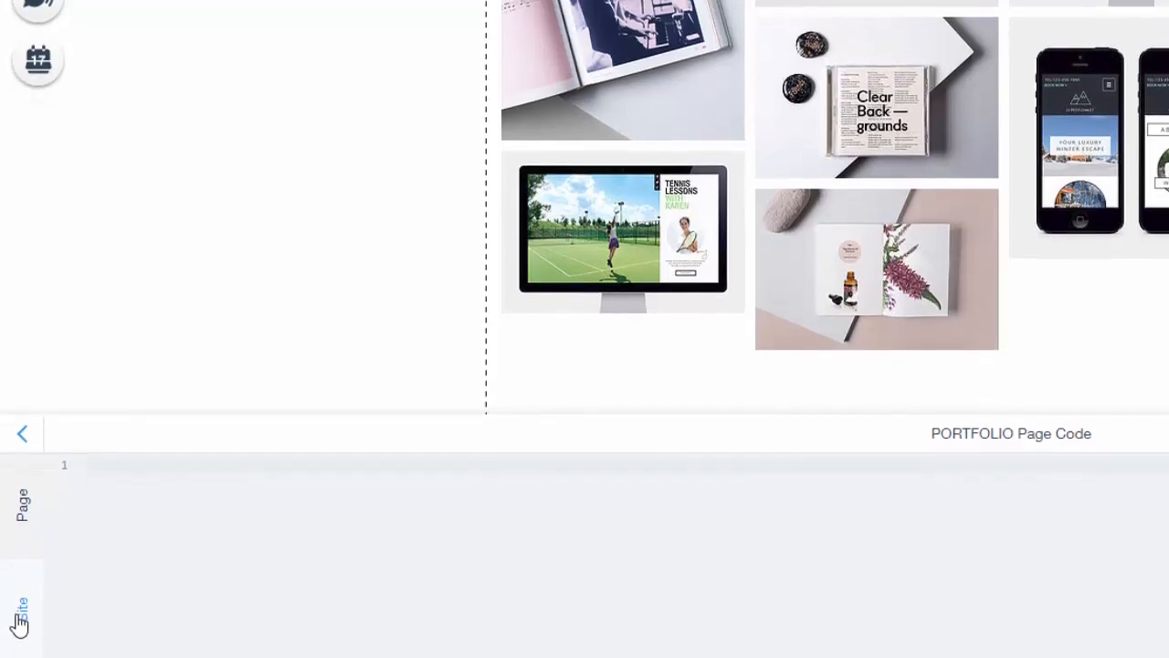
left_click(20, 603)
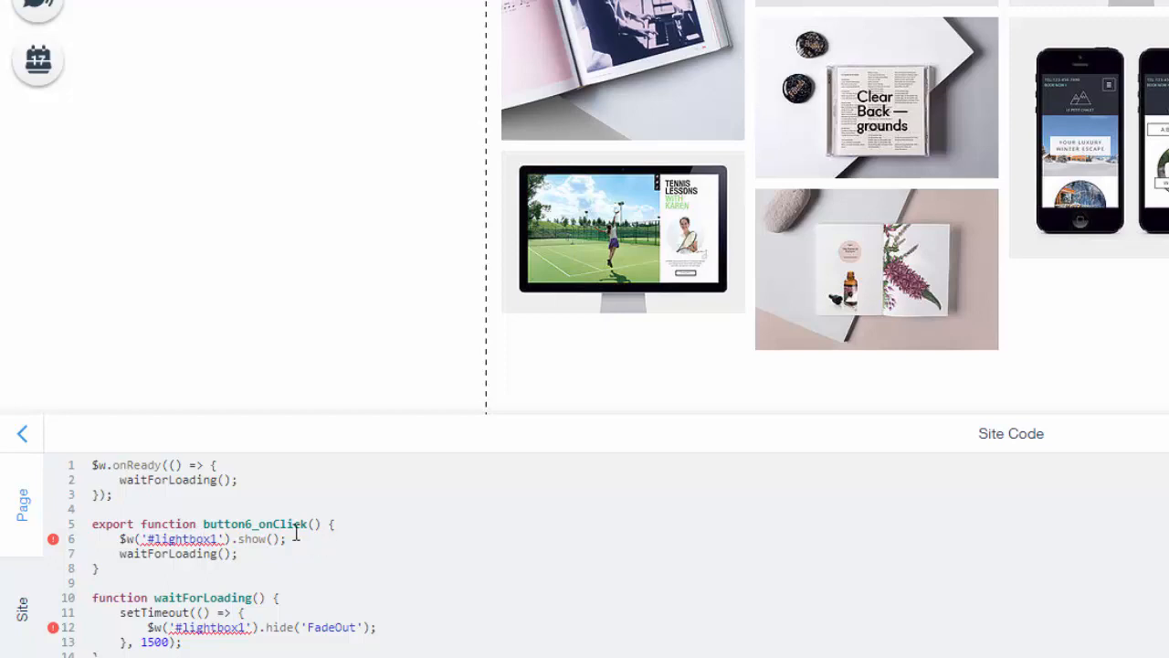
mouse_move(440, 596)
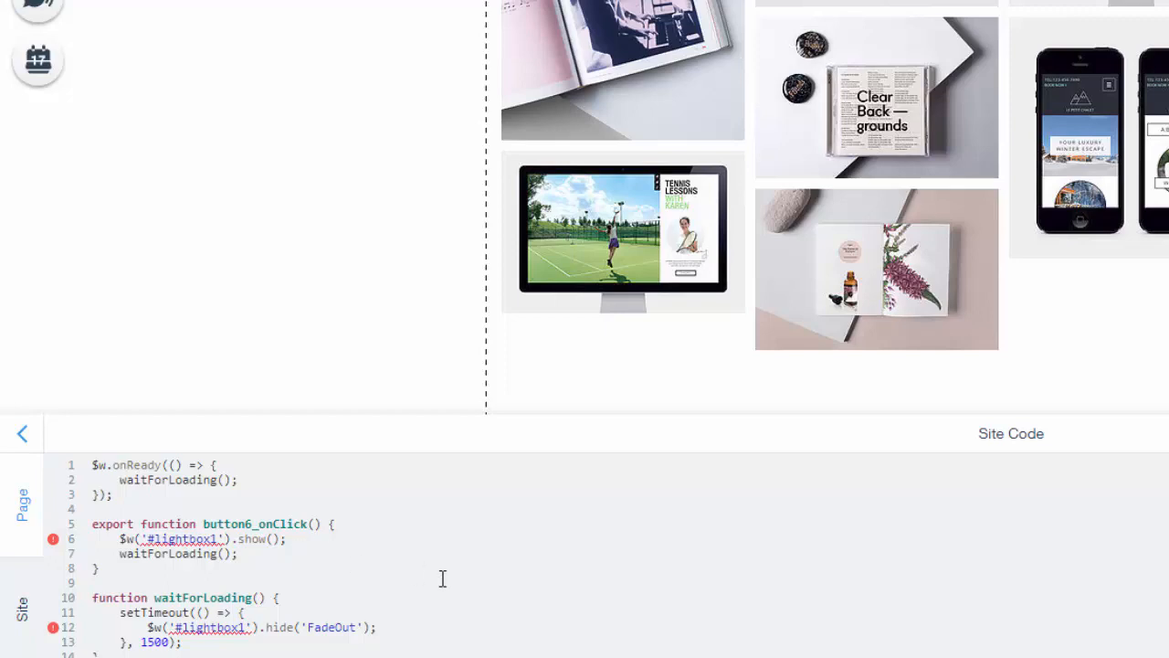
mouse_move(285, 578)
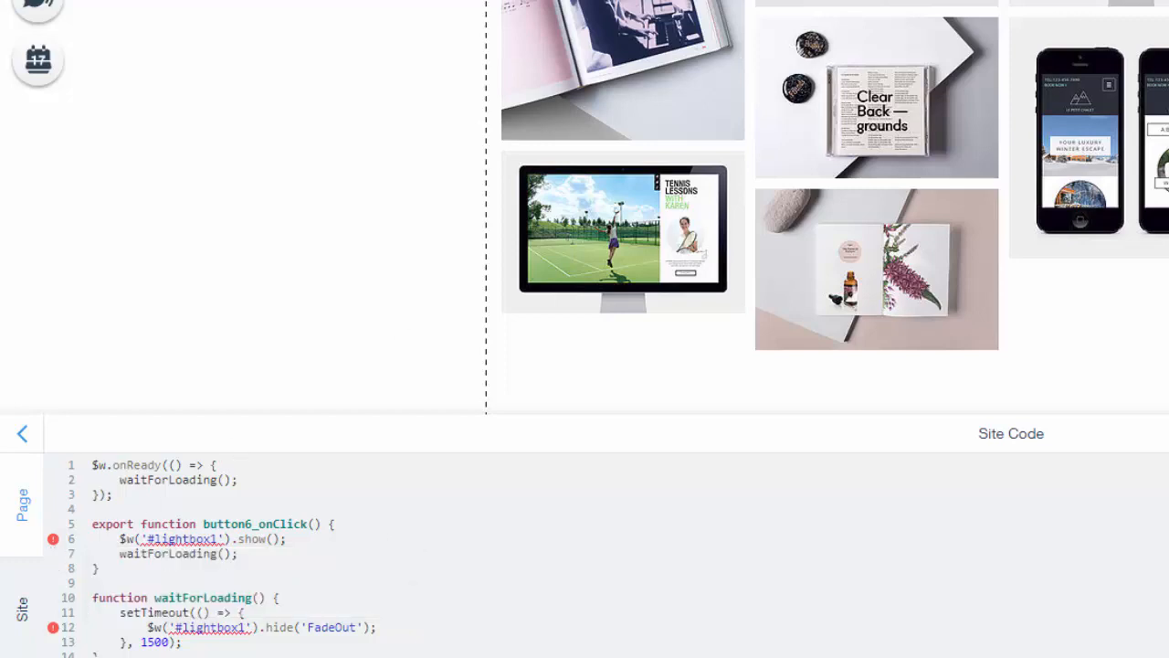
mouse_move(372, 11)
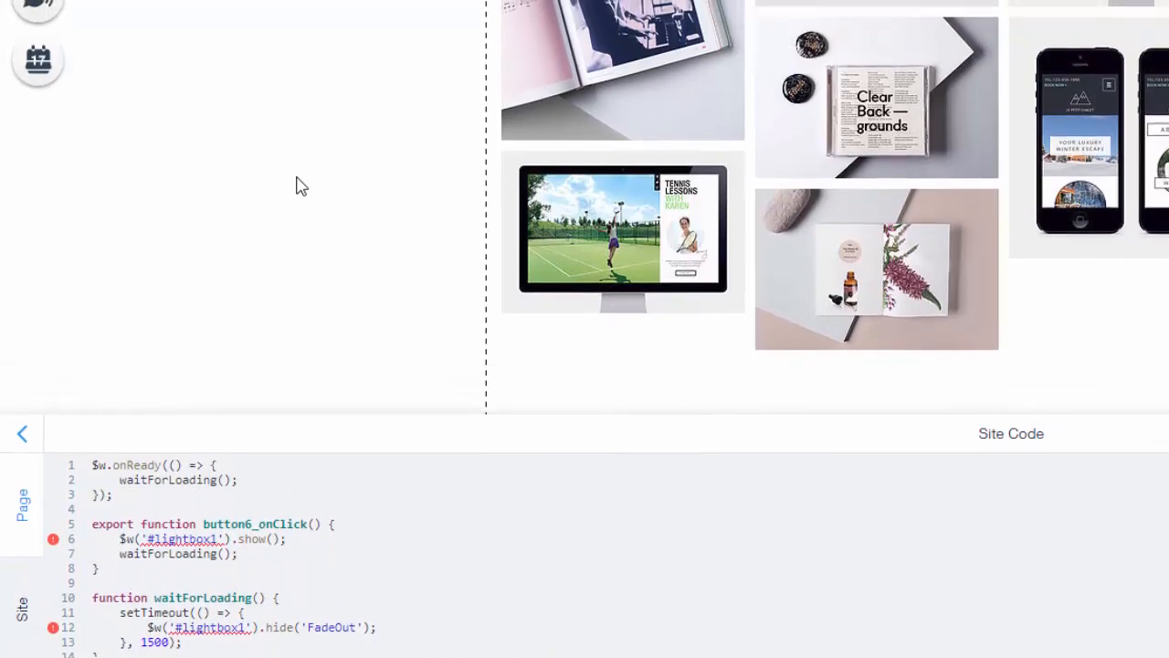
mouse_move(312, 165)
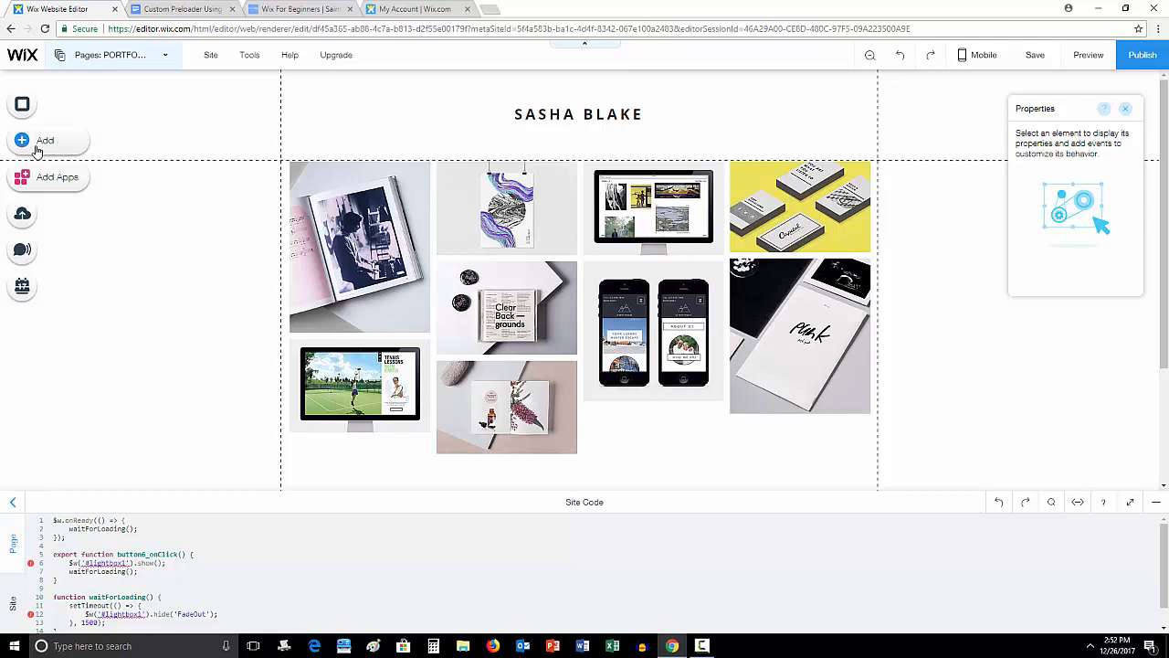
Add a blank classic full-width strip to the page from the Add panel
left_click(21, 139)
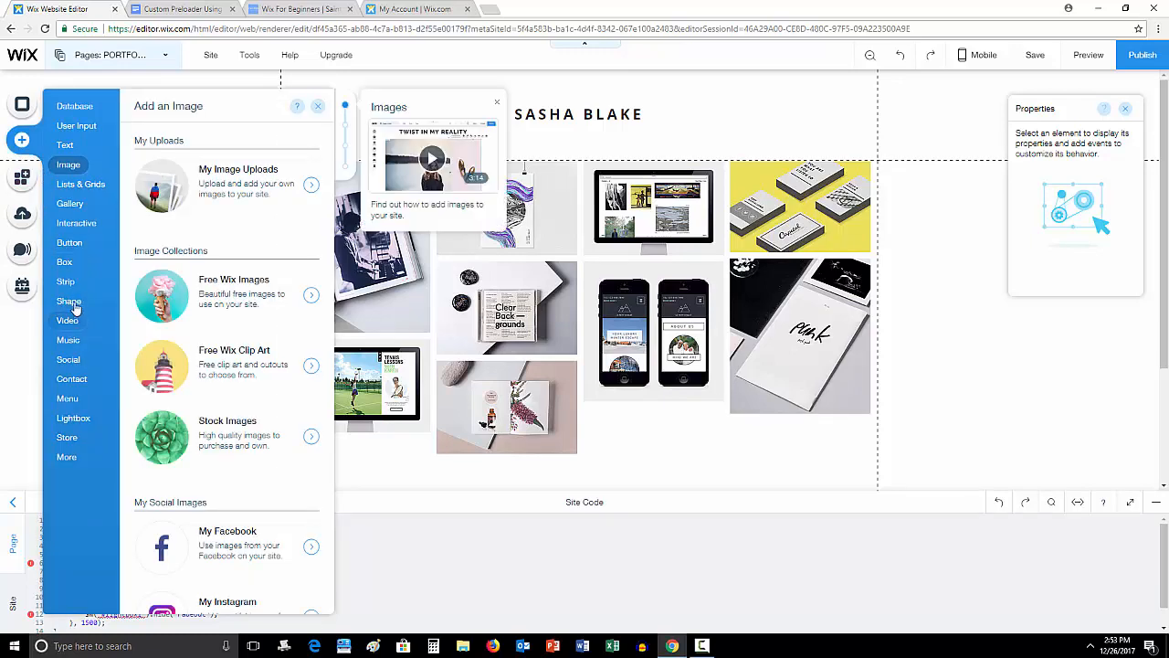
left_click(66, 281)
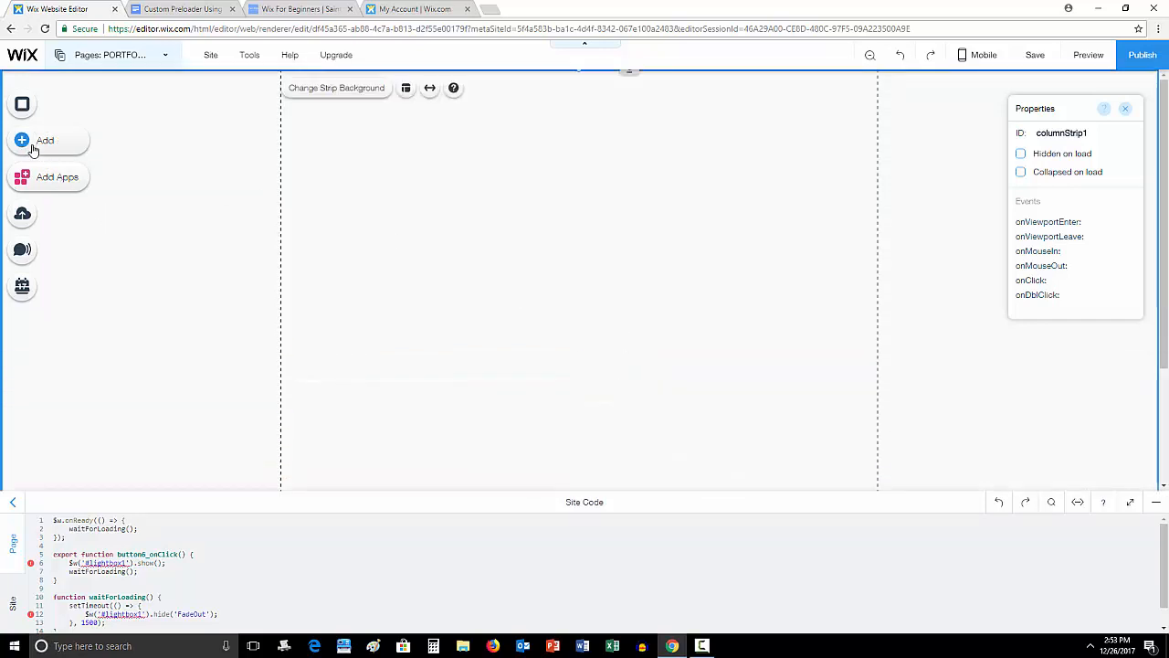
left_click(44, 139)
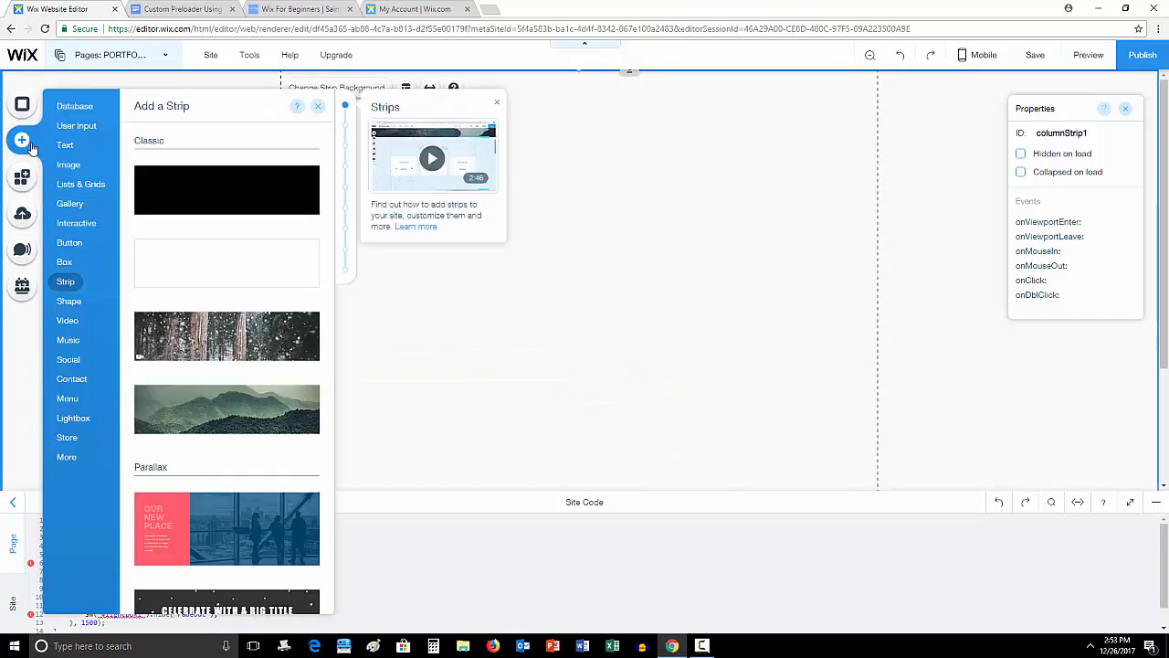
left_click(66, 147)
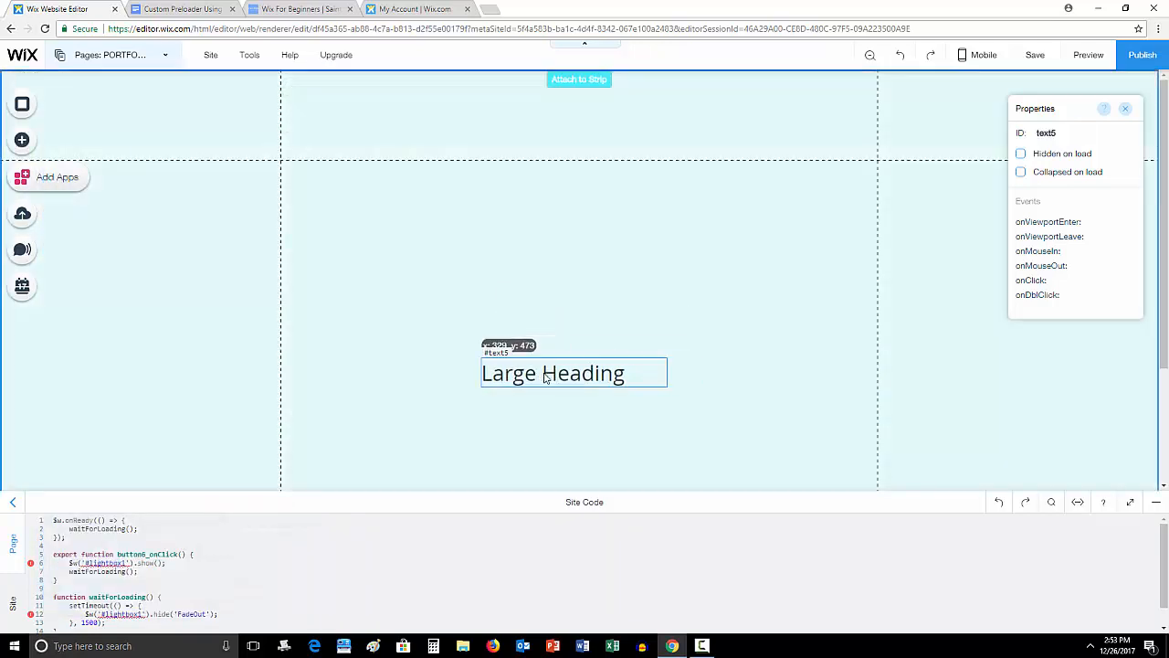
Place a Large Heading reading 'Loading...' centred in the new strip
left_click_drag(552, 372, 559, 373)
type("Loading.")
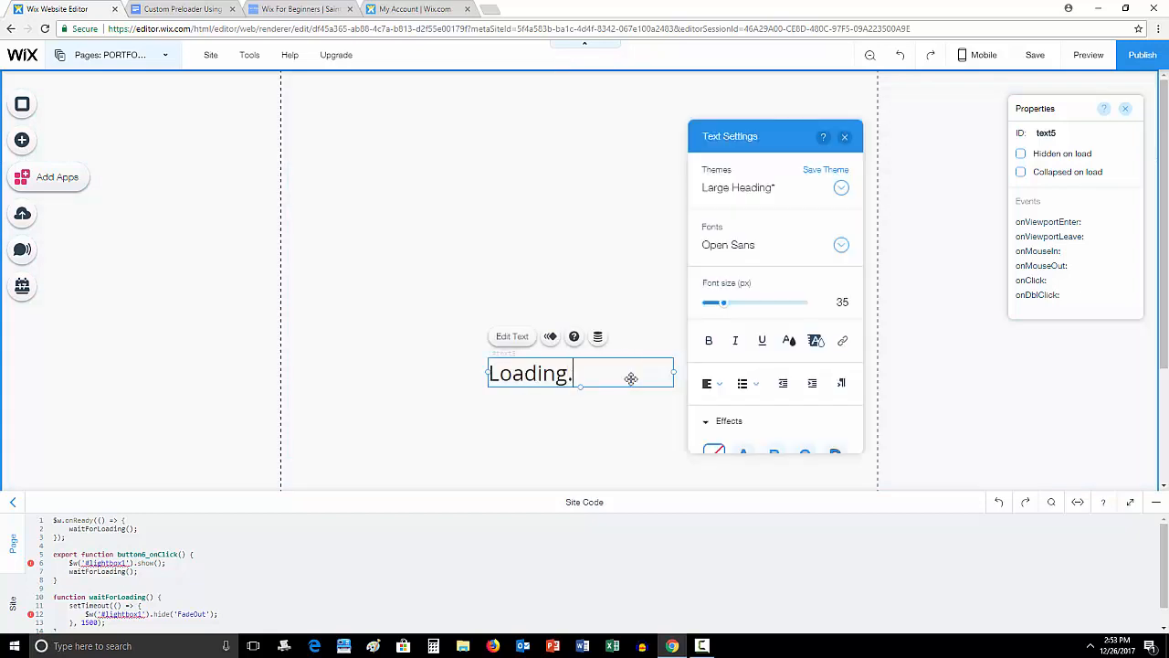
left_click(844, 136)
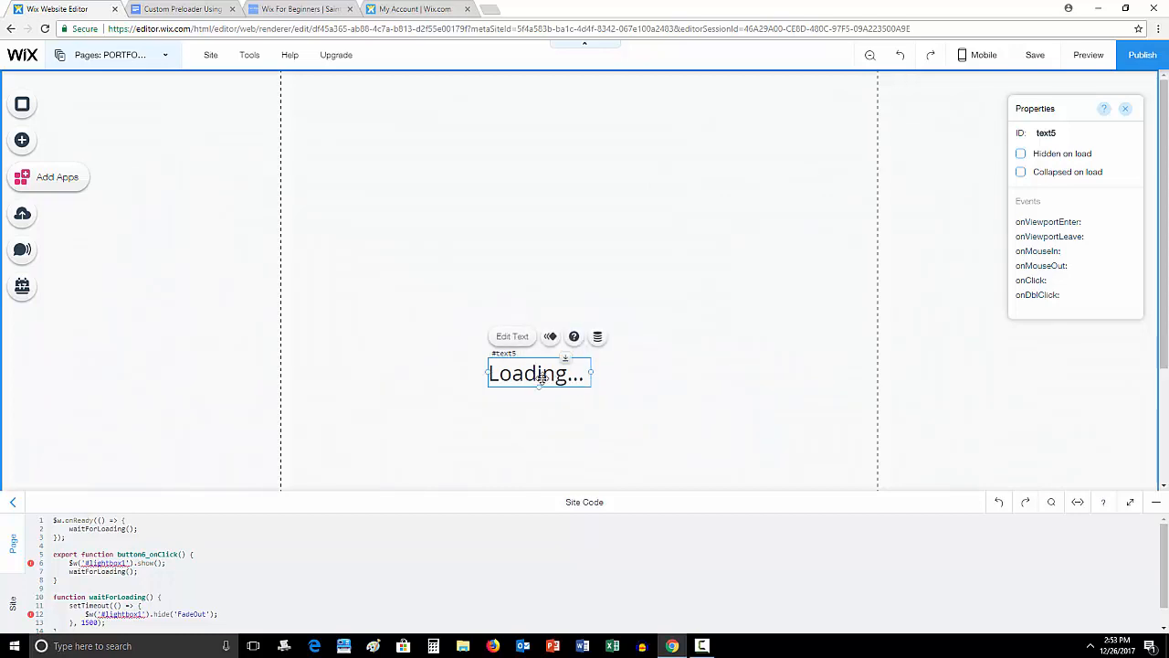
left_click_drag(539, 373, 581, 384)
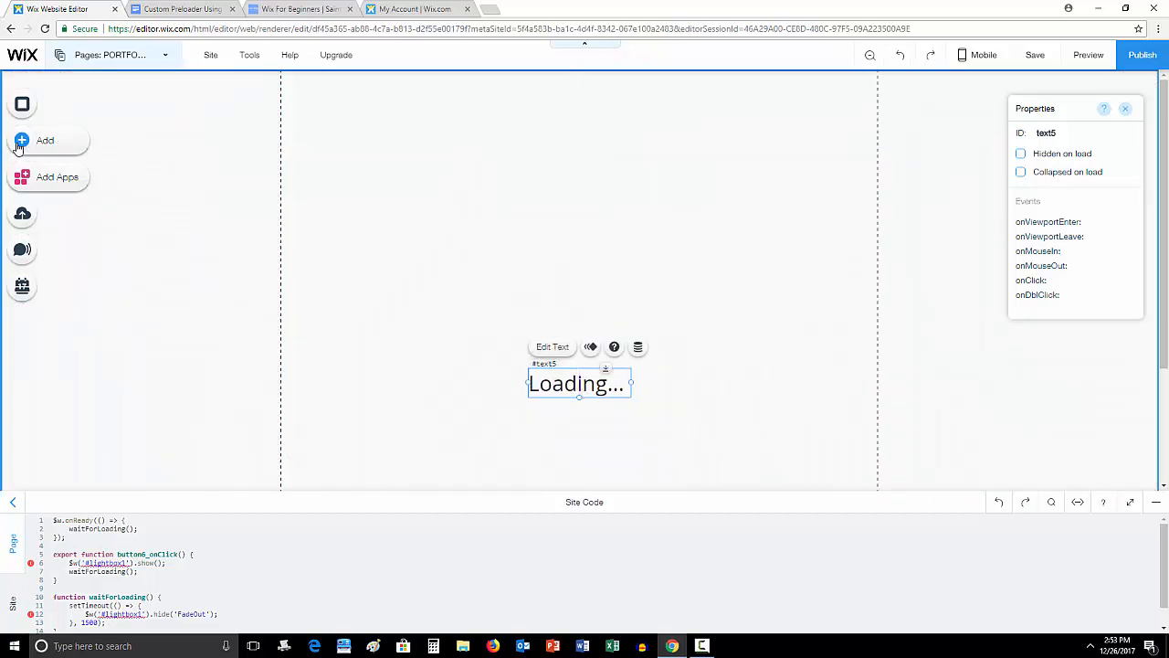
Add the pinwheel spinner image and attach it to the strip, centred above 'Loading...'
left_click(44, 139)
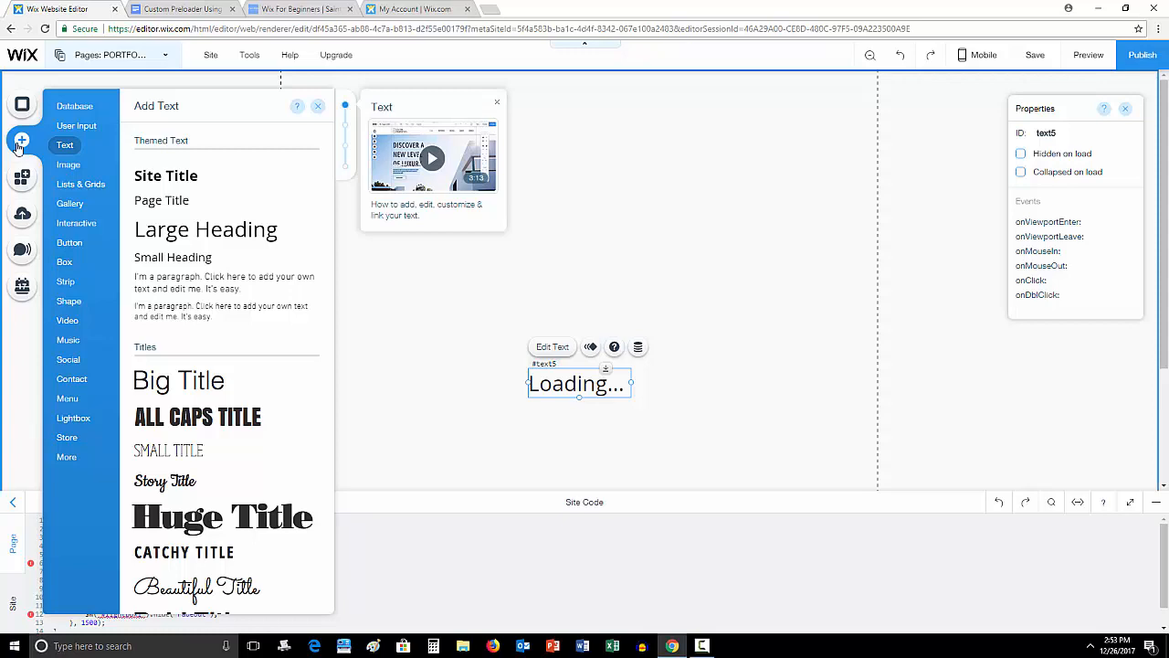
left_click(68, 165)
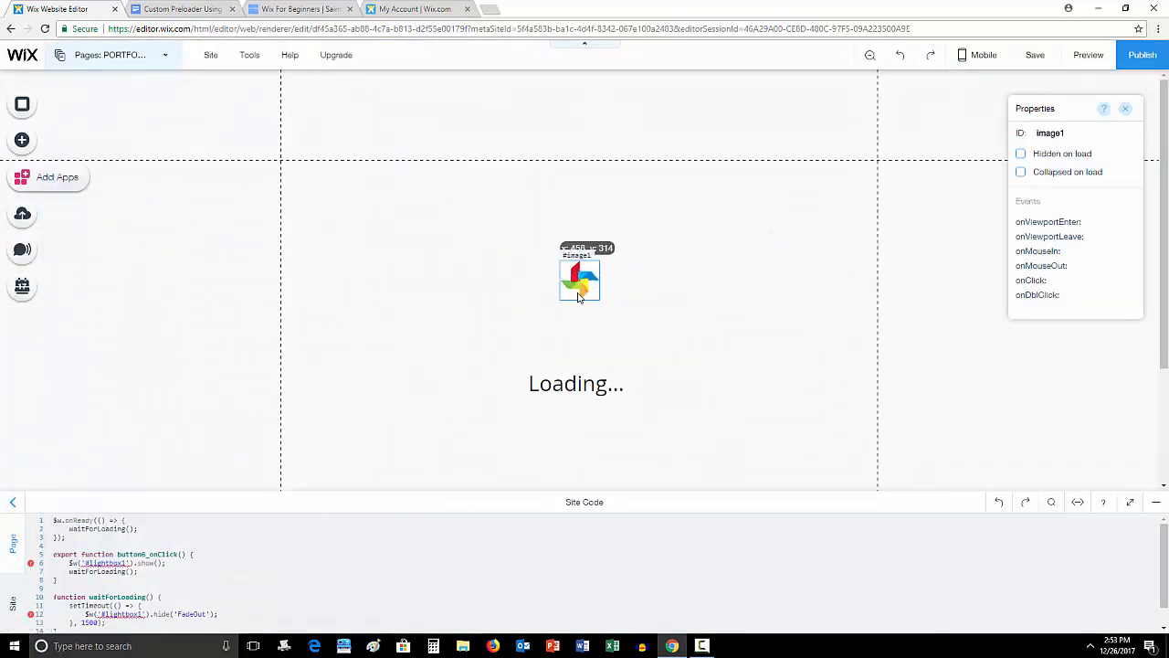
left_click_drag(581, 278, 577, 338)
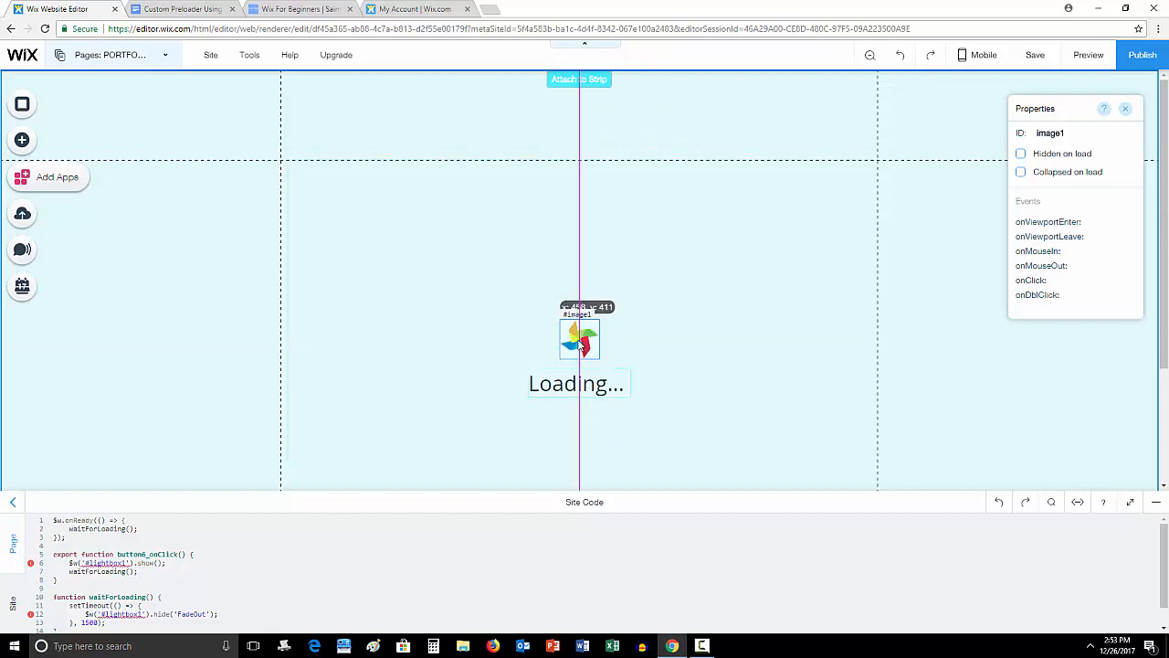
left_click(579, 342)
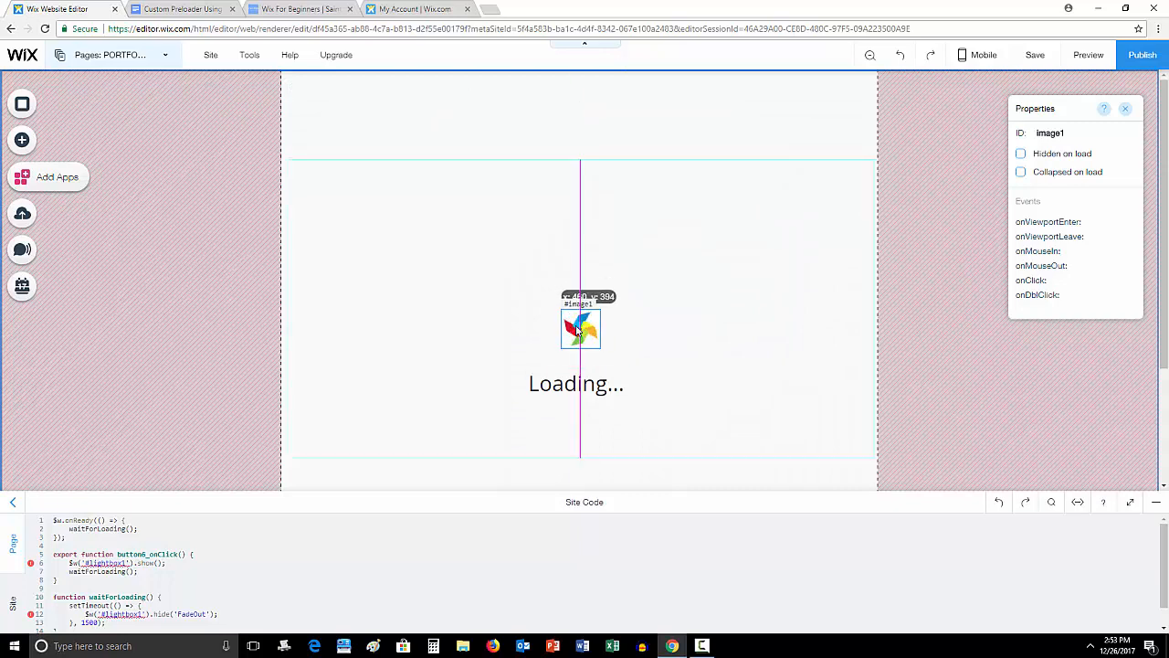
left_click(577, 384)
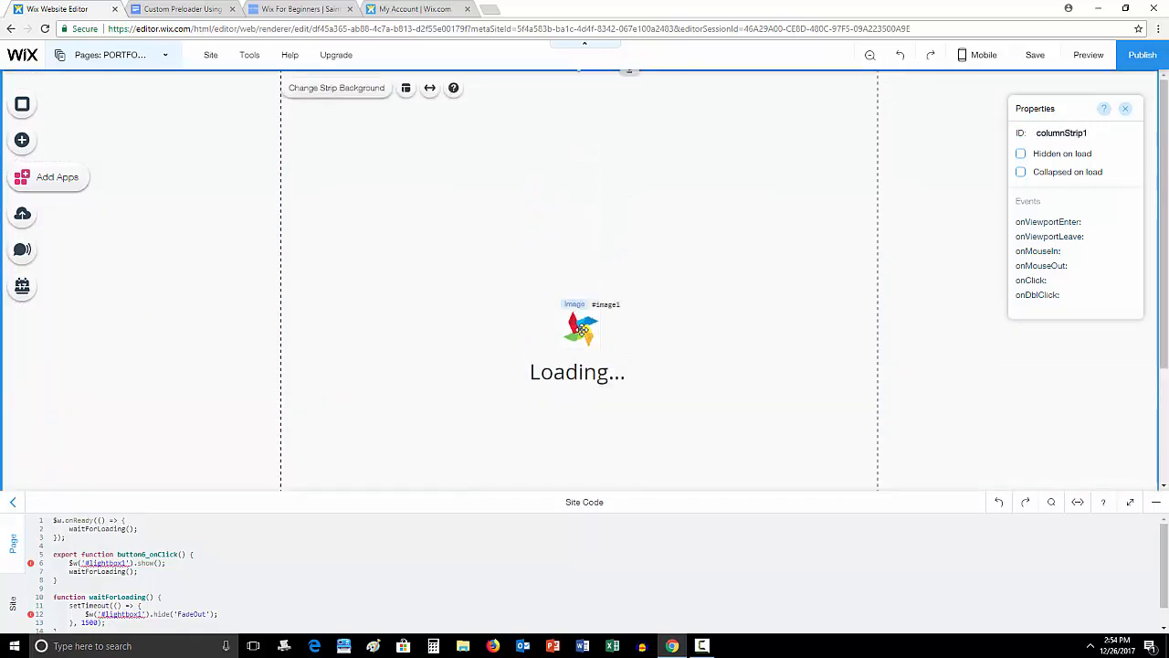
left_click(578, 325)
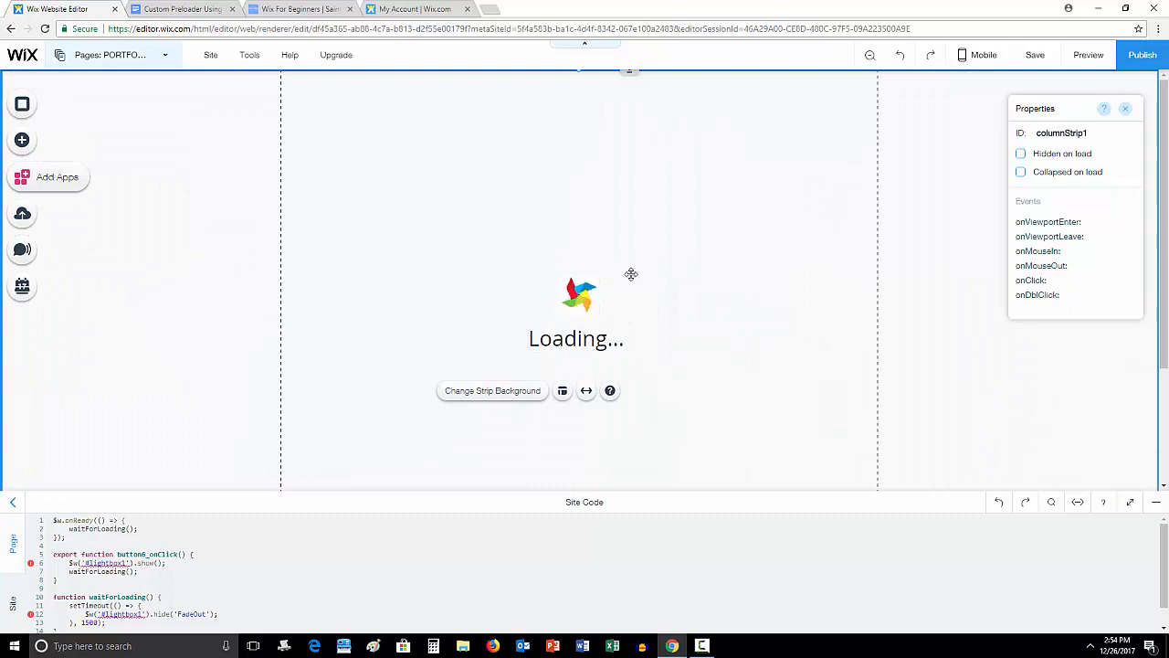
mouse_move(672, 277)
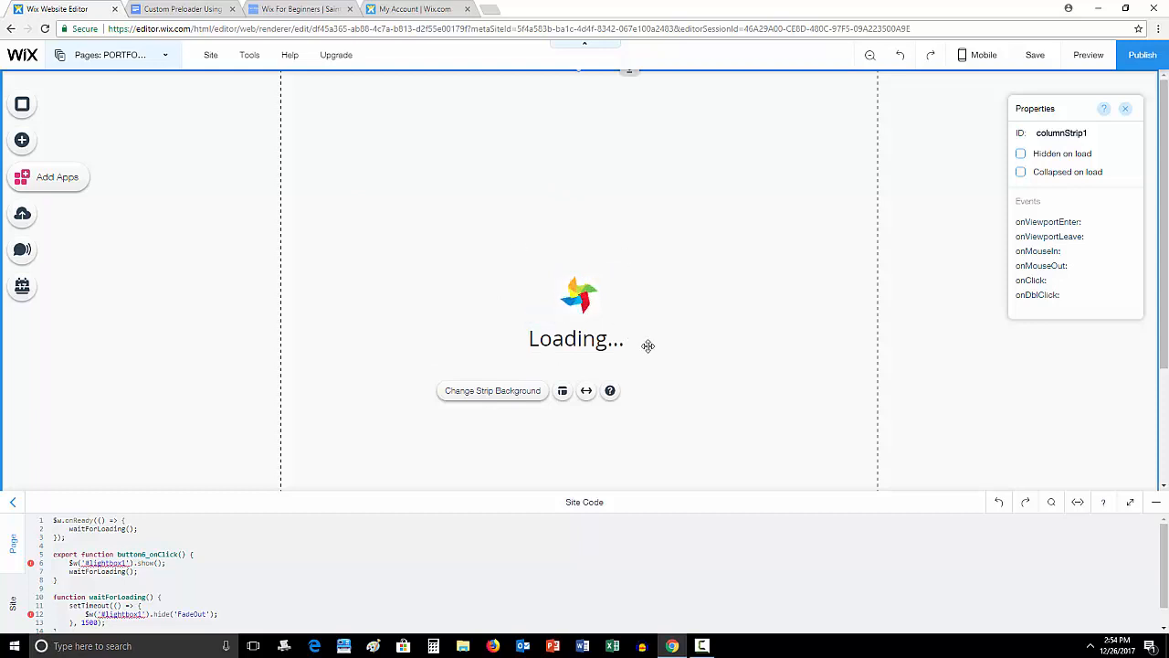
left_click(577, 294)
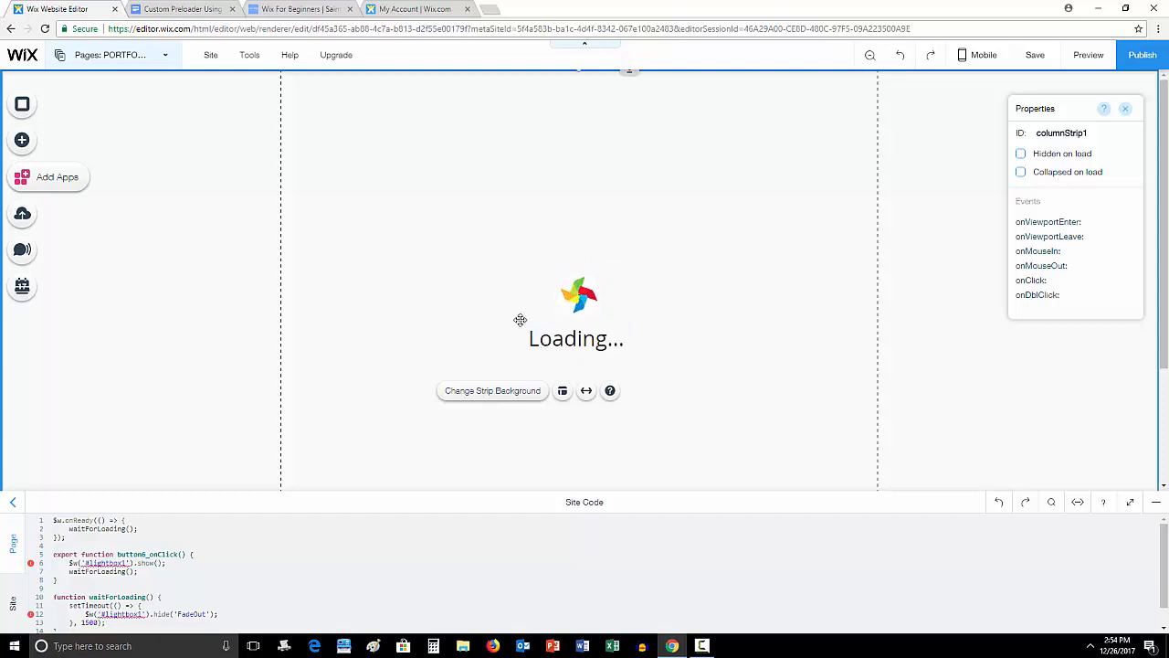
mouse_move(566, 254)
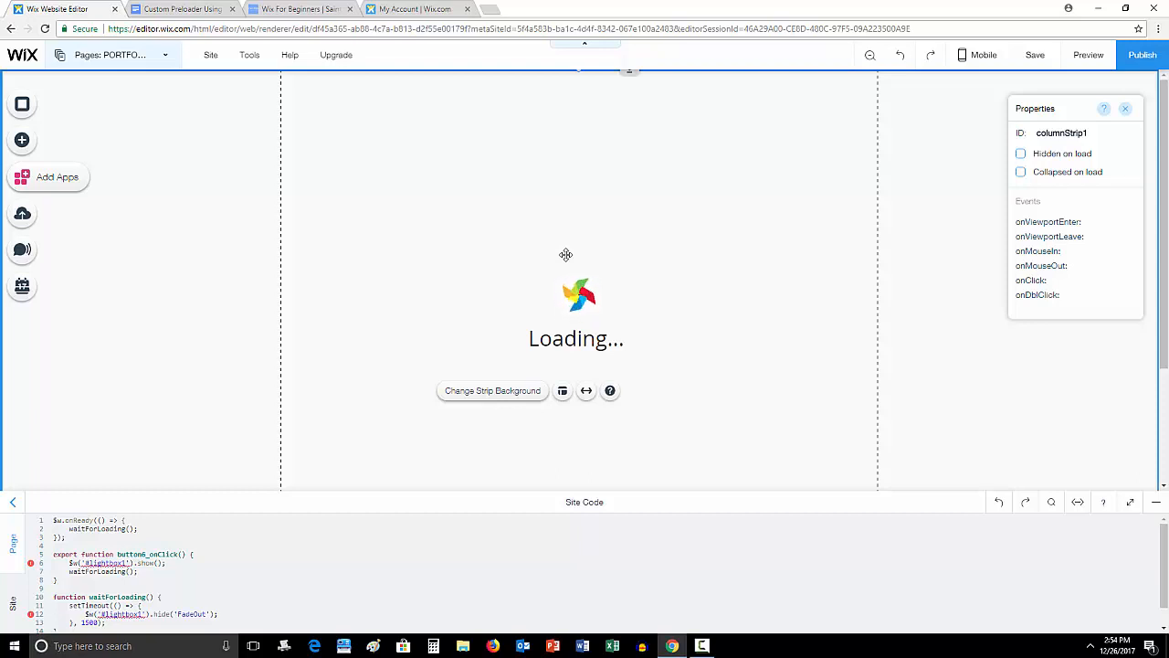
mouse_move(168, 87)
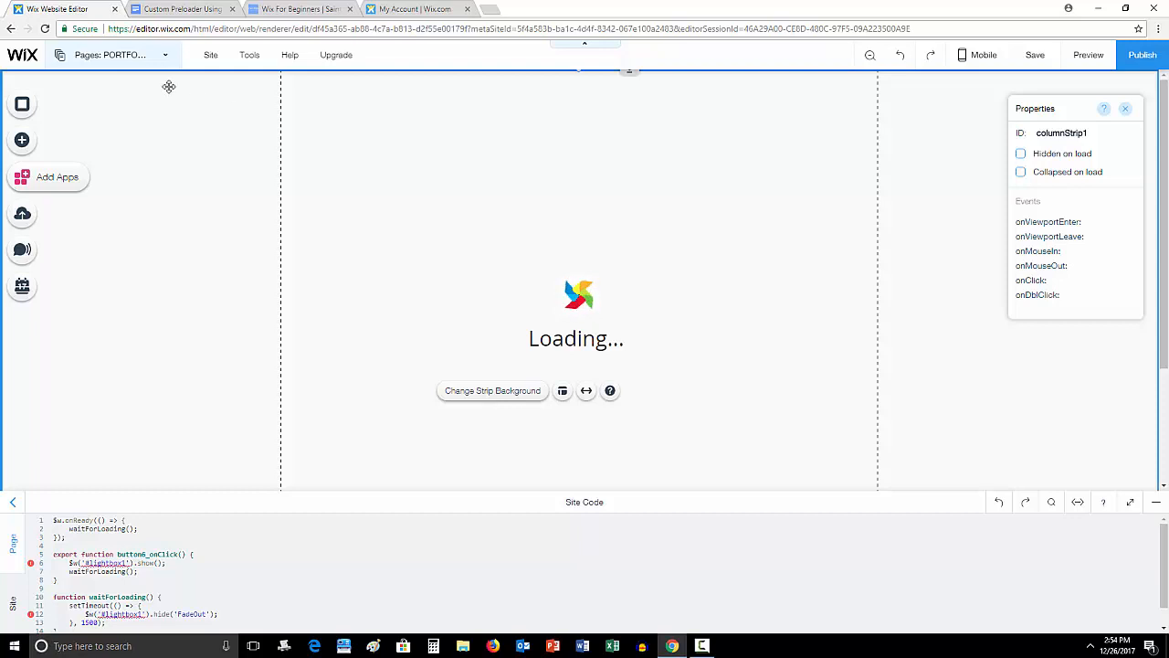
mouse_move(256, 223)
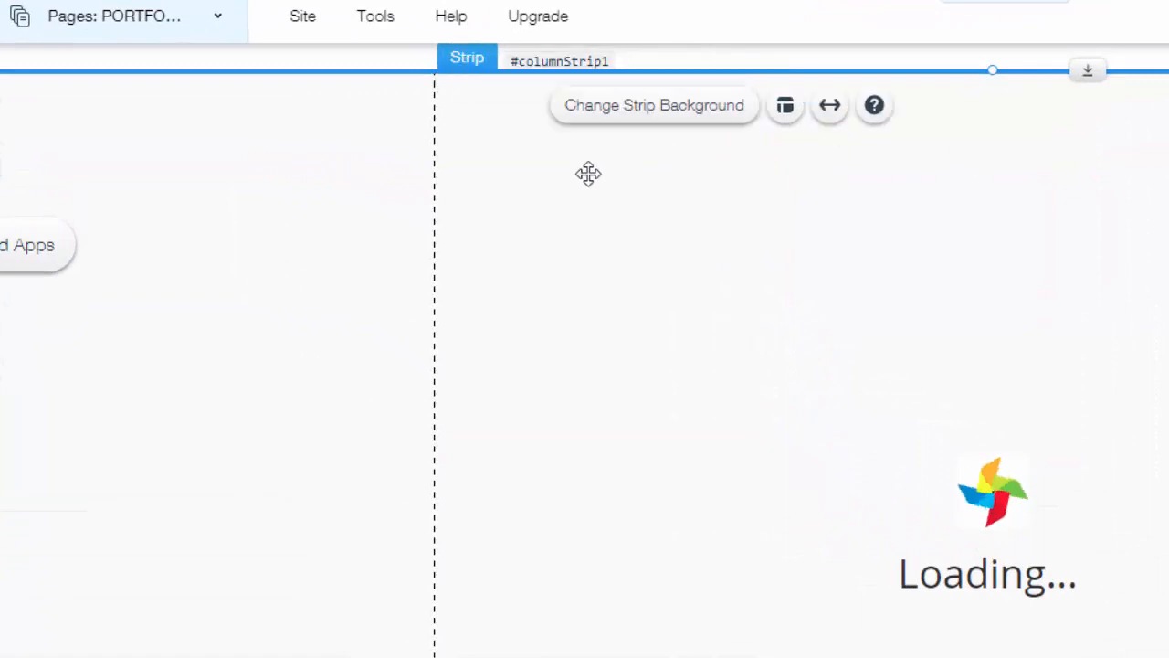
mouse_move(489, 139)
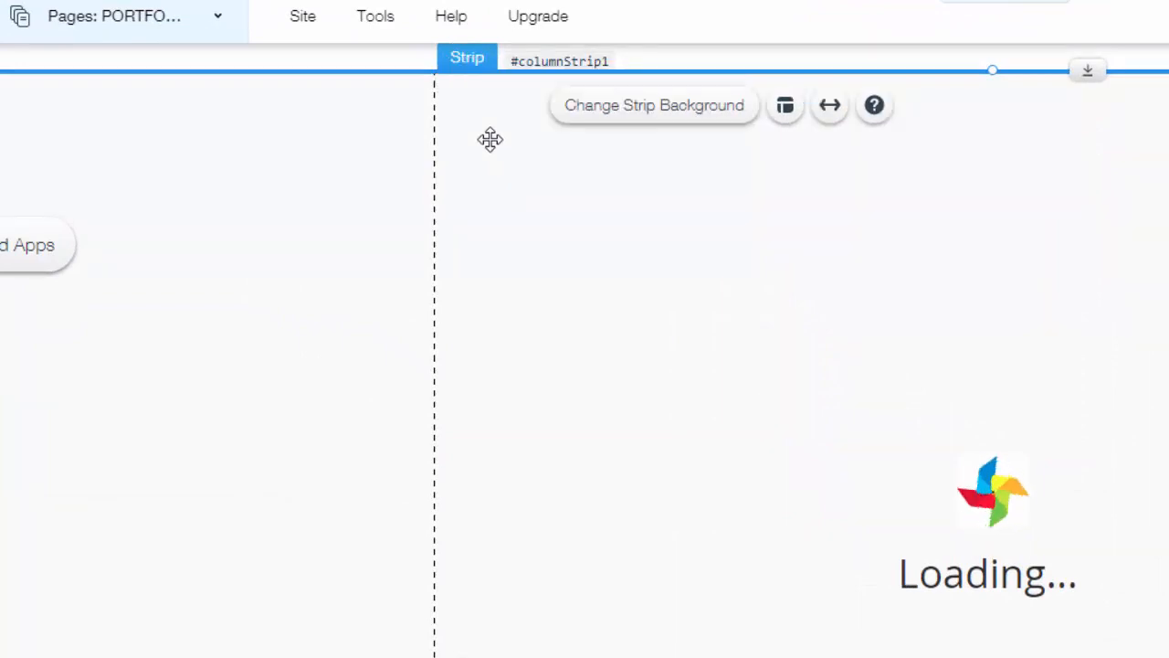
mouse_move(521, 77)
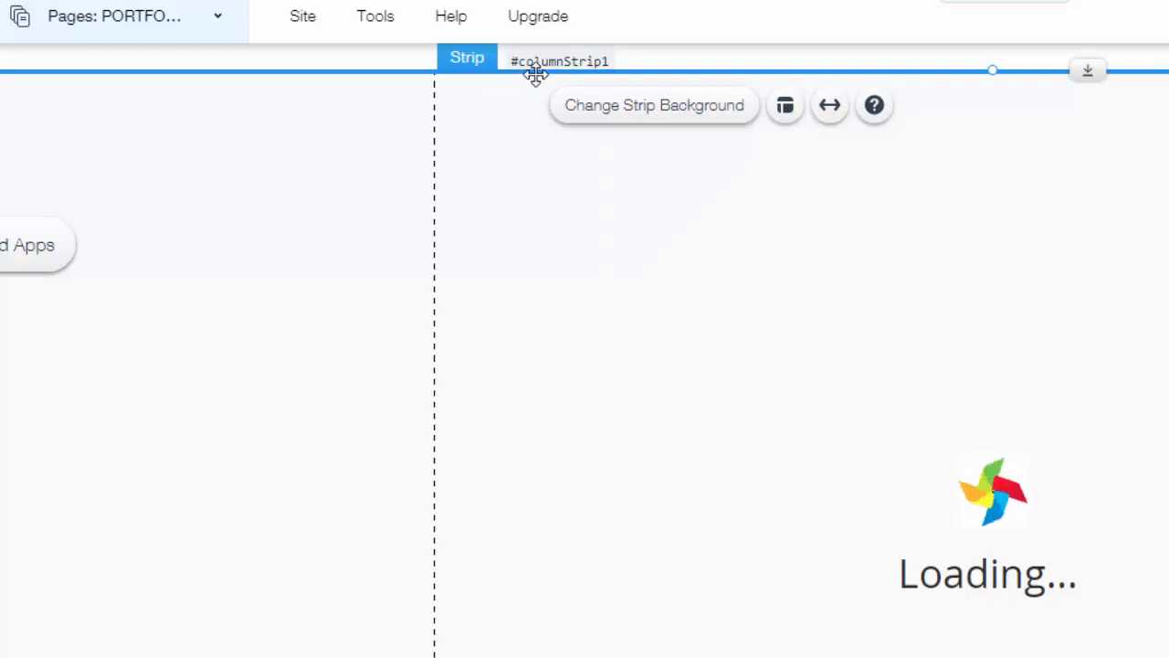
mouse_move(526, 303)
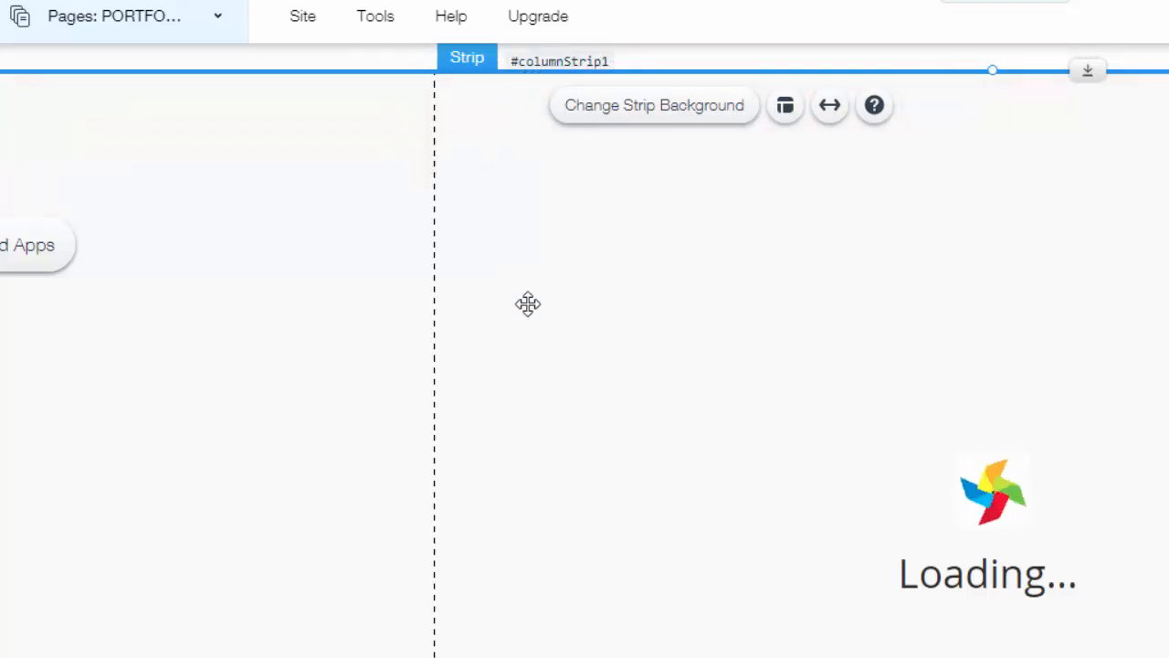
mouse_move(560, 336)
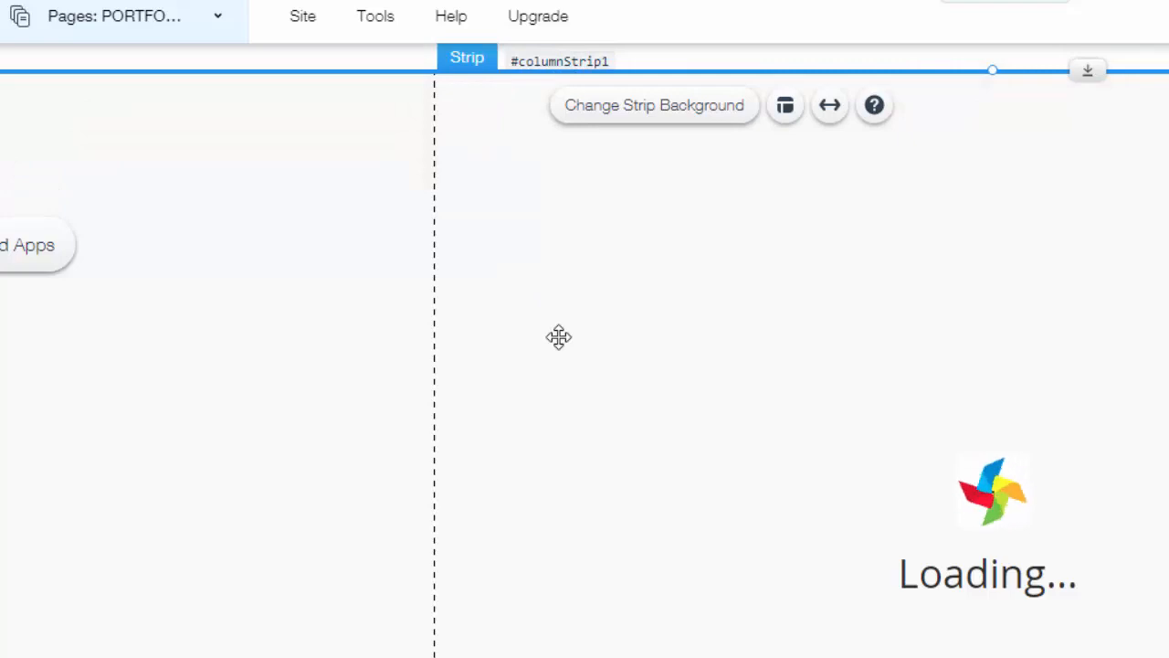
Replace '#lightbox1' with '#columnStrip1' in the show() call and select it in the hide('FadeOut') call
left_click(1096, 424)
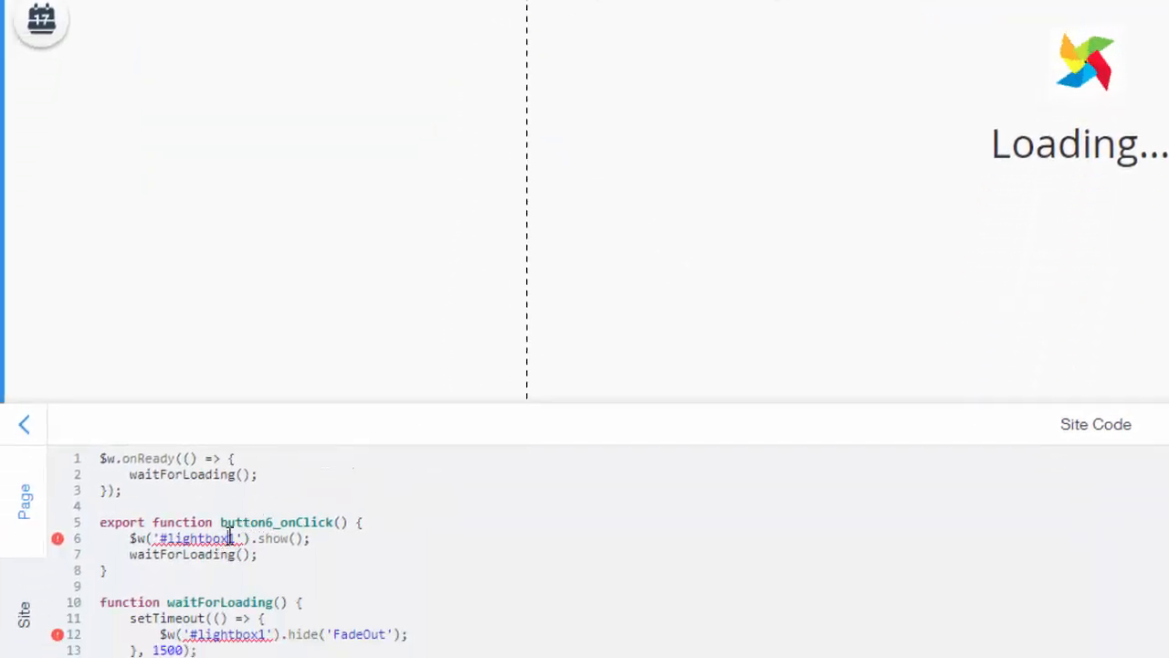
double_click(195, 538)
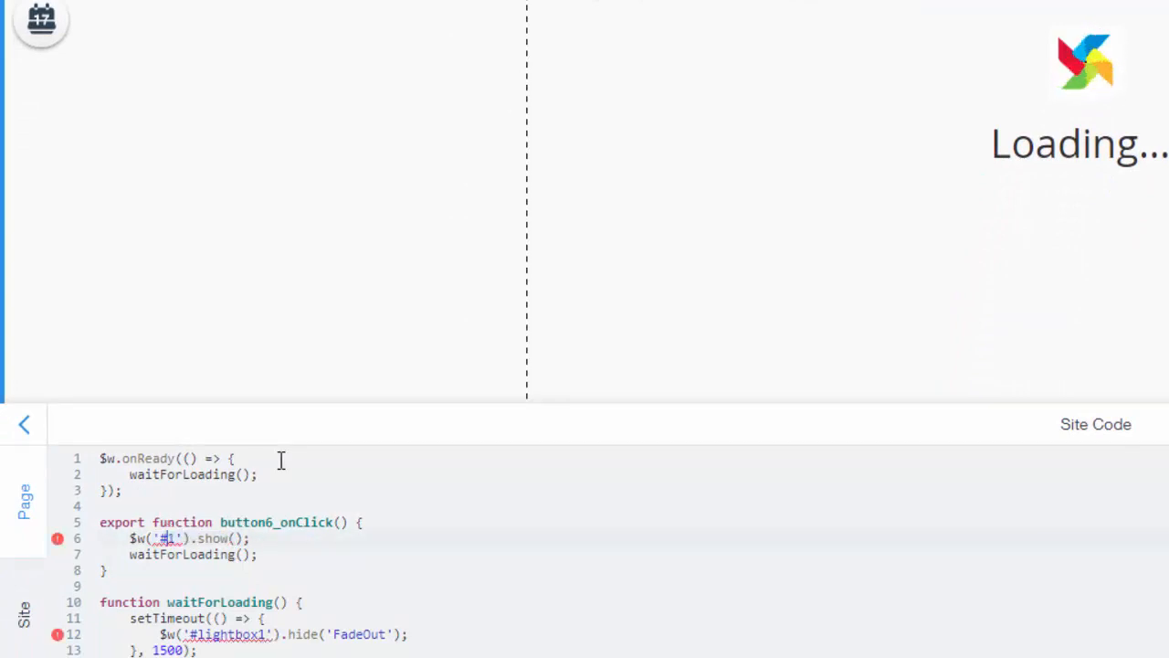
type("column1")
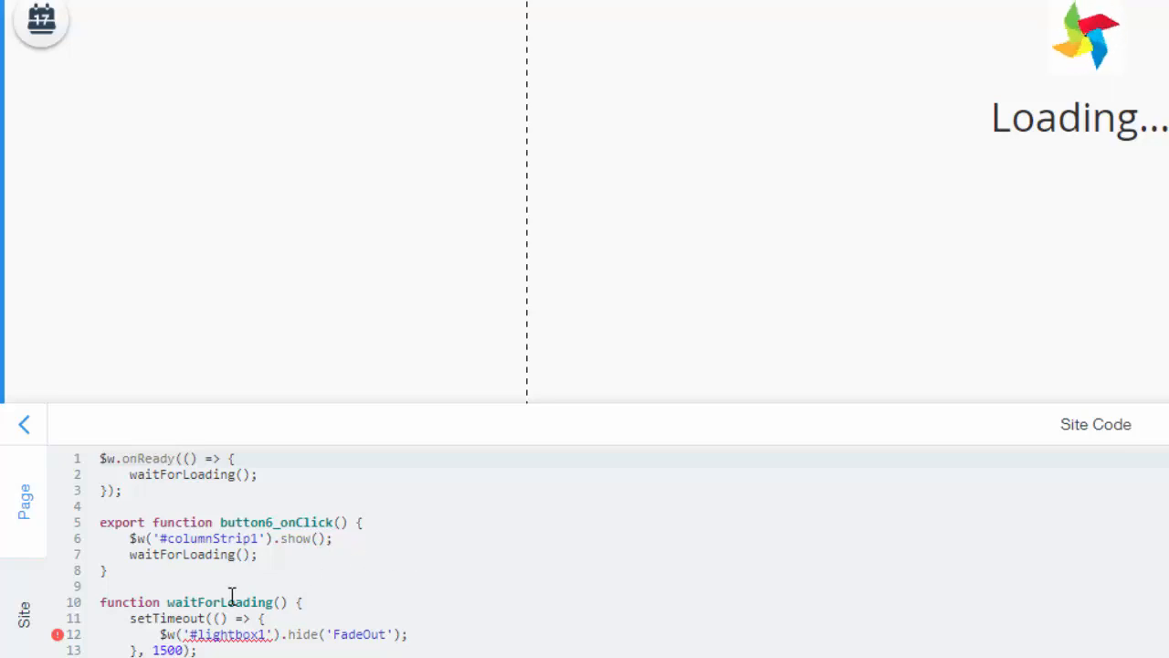
mouse_move(131, 625)
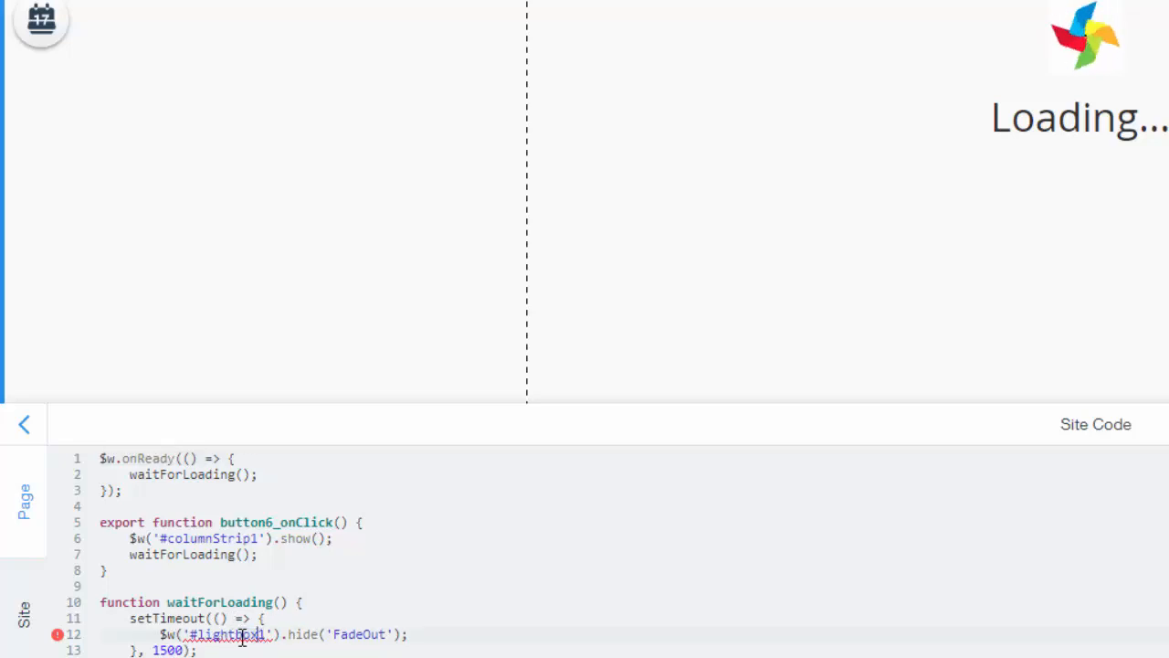
double_click(229, 634)
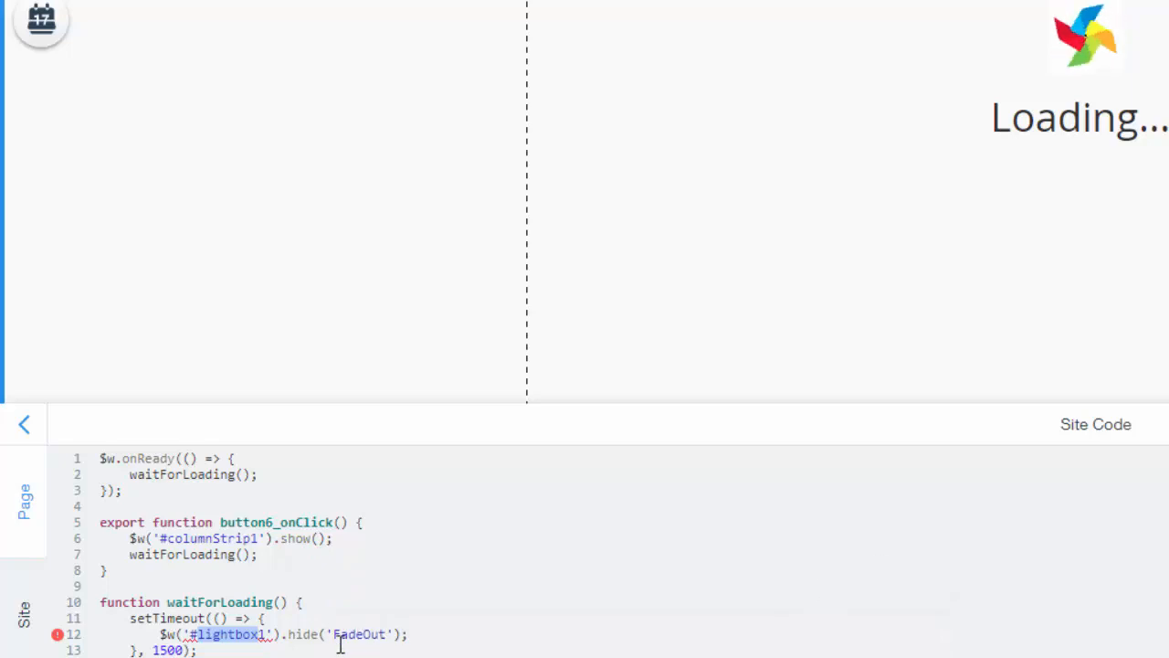
mouse_move(519, 172)
type("columnStrip")
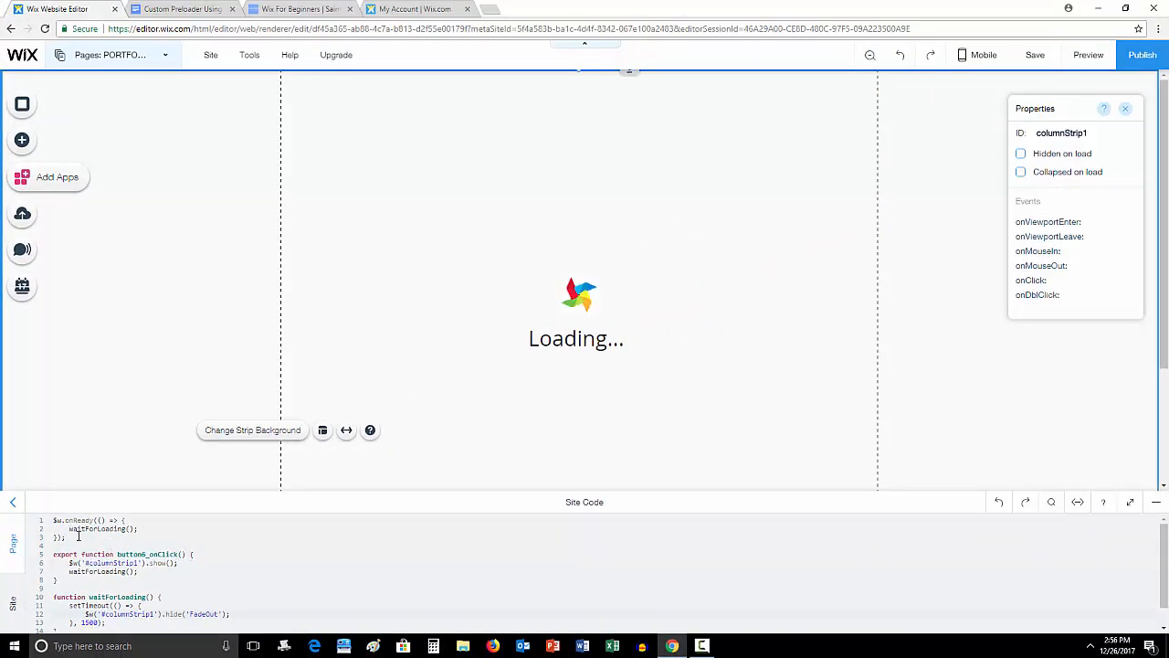
Lower the strip background opacity from 99% to about 73% in Color Settings
scroll("down", 3)
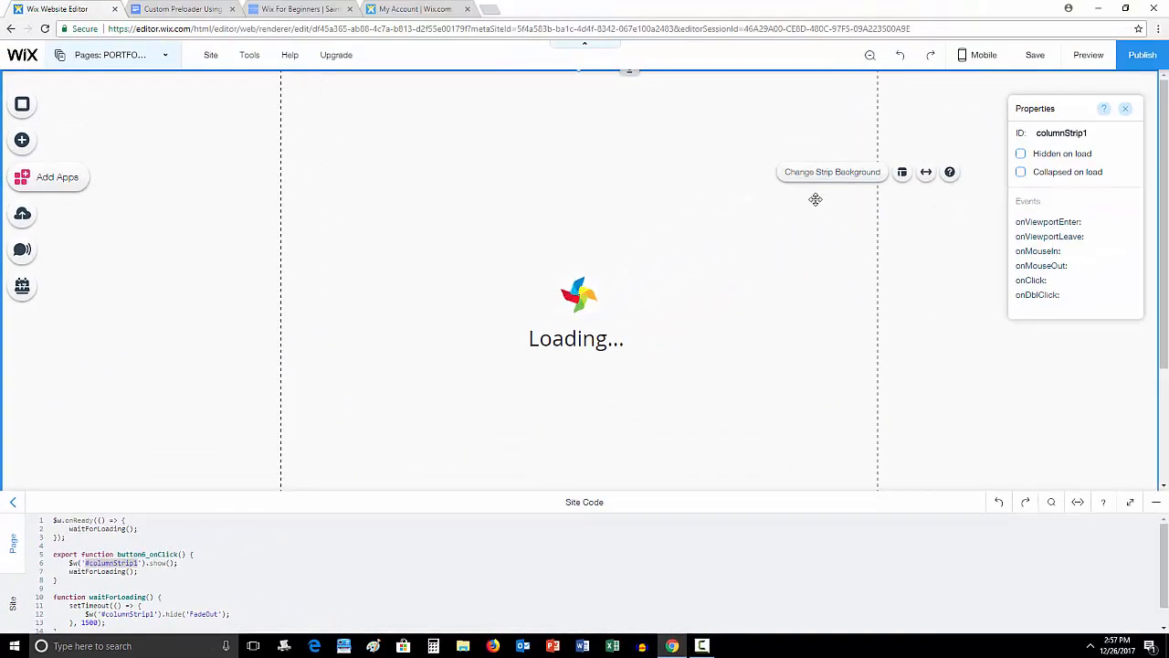
left_click(831, 171)
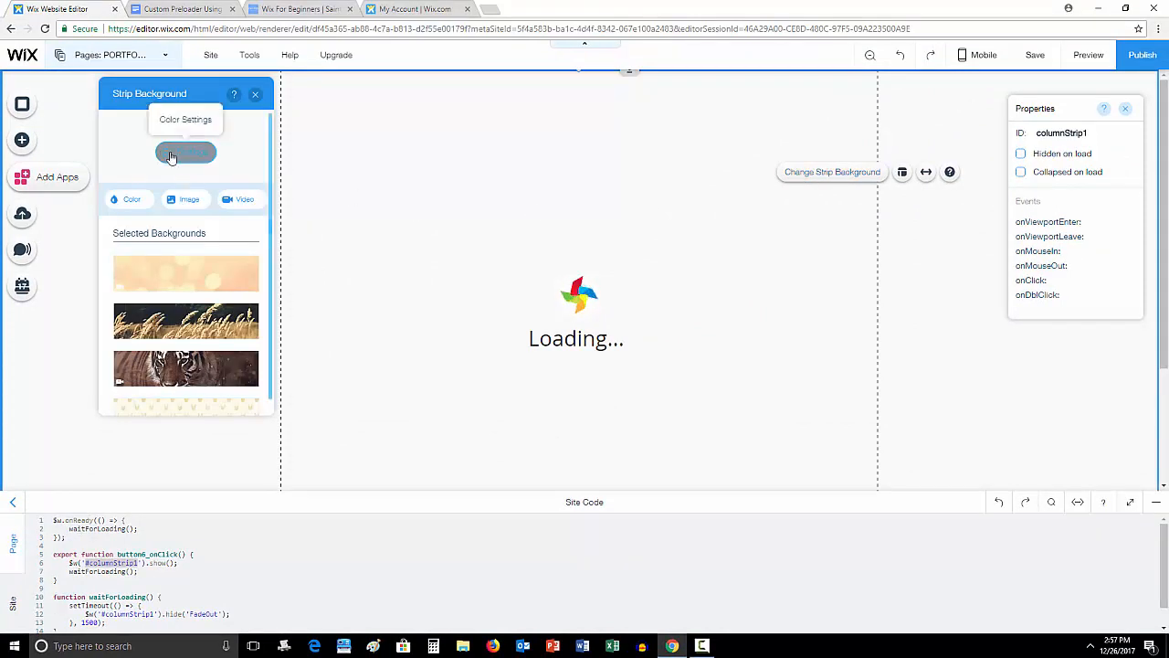
left_click(186, 152)
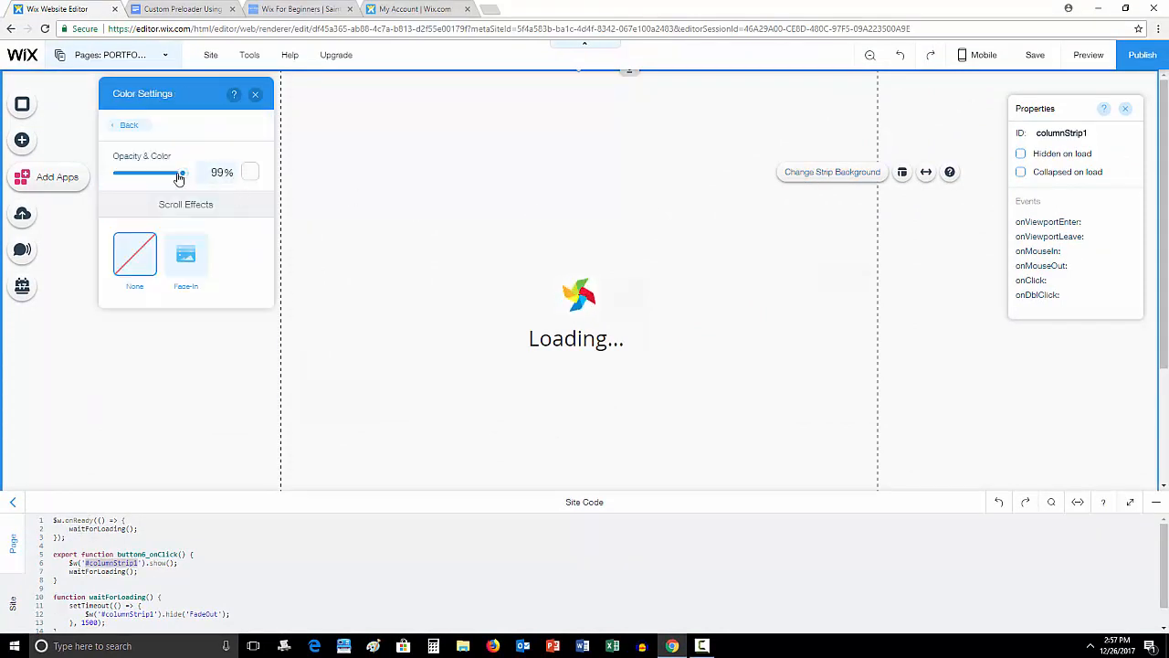
left_click_drag(179, 172, 162, 172)
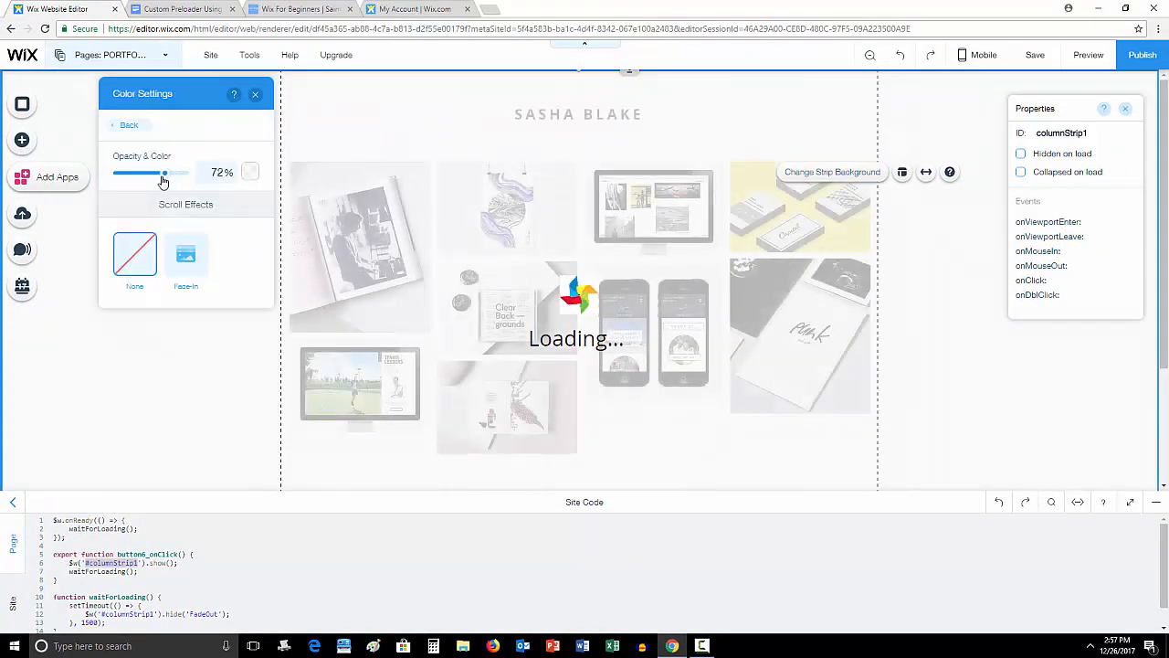
left_click_drag(163, 172, 170, 172)
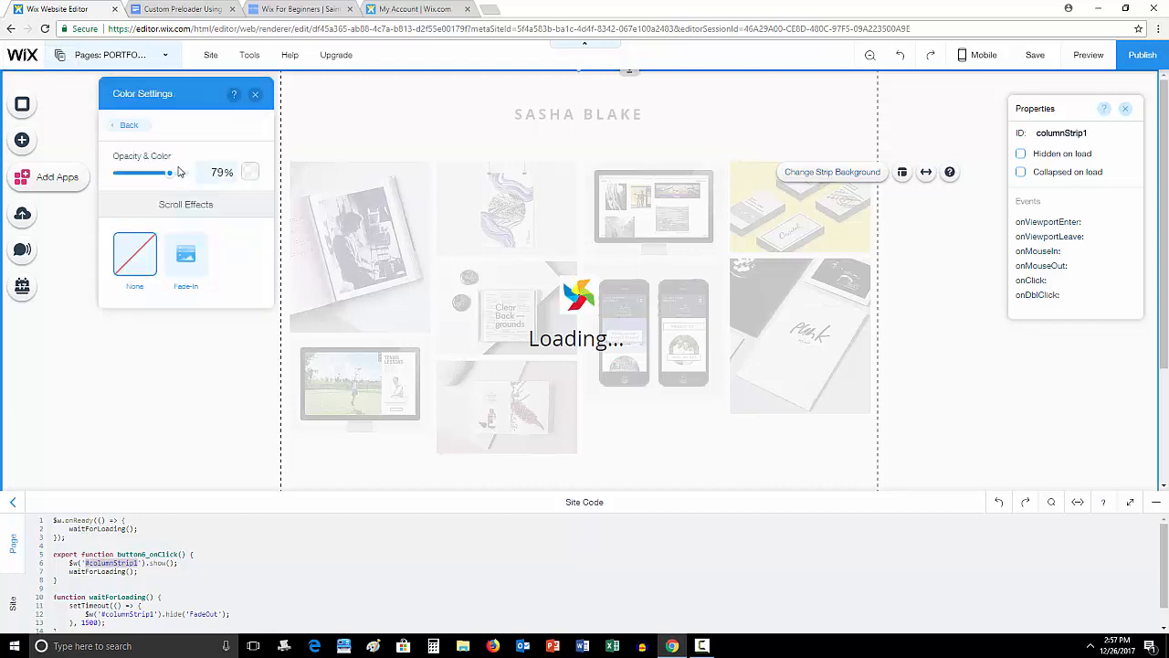
left_click_drag(168, 172, 166, 172)
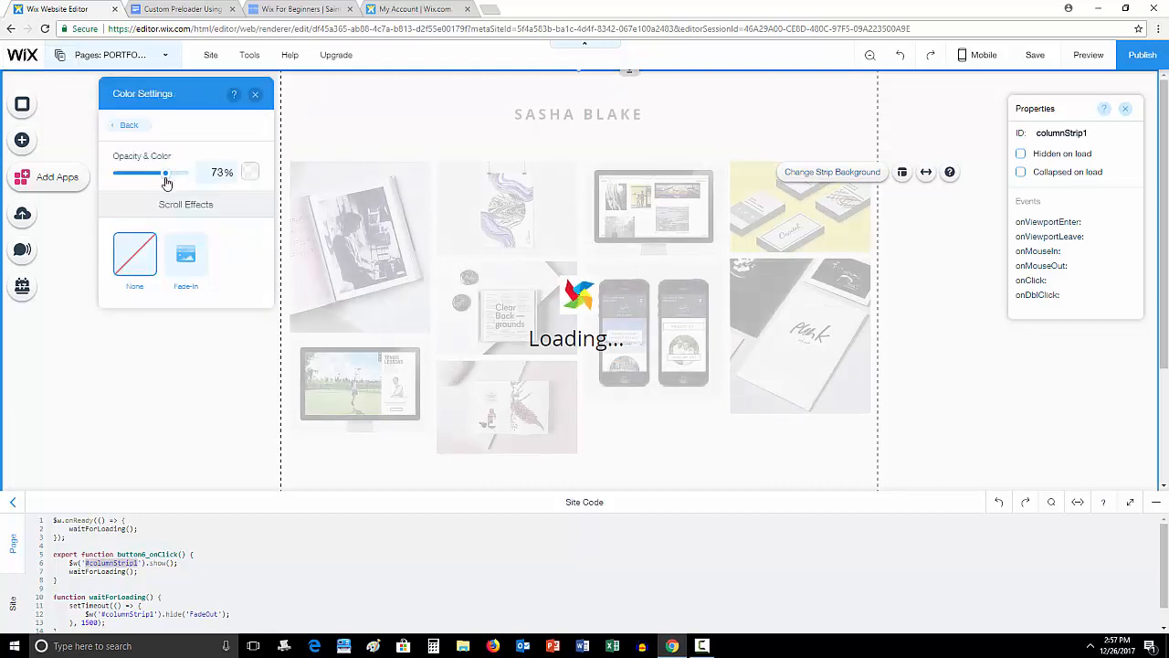
left_click(256, 95)
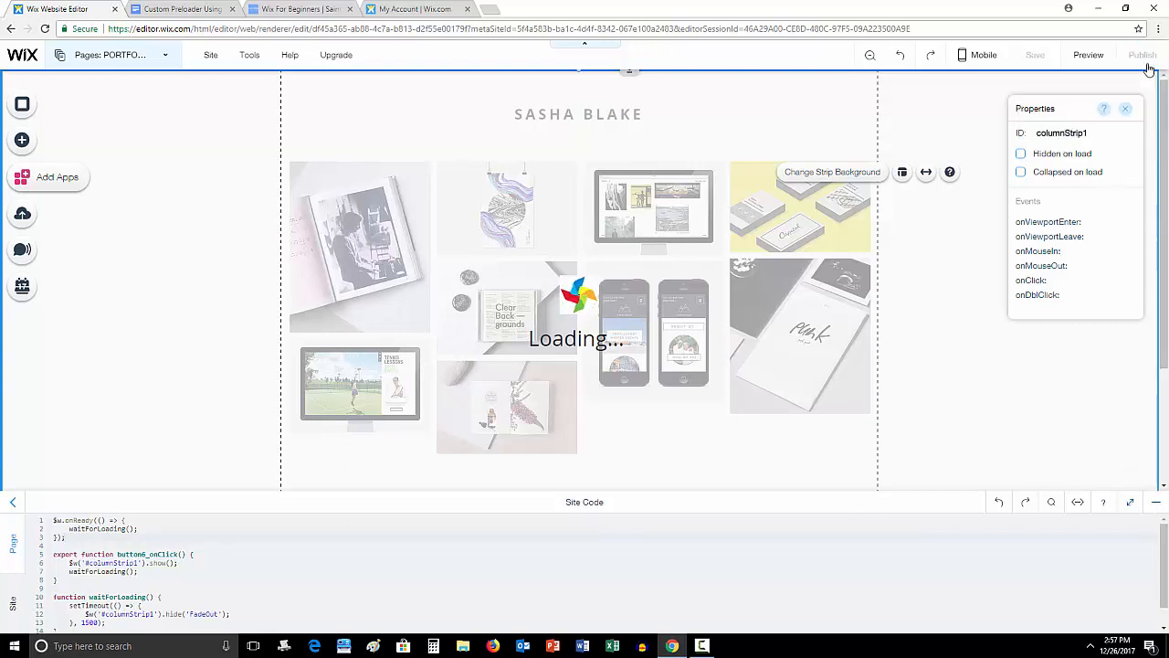
Publish the site and view the live Sasha Blake portfolio page
left_click(1142, 54)
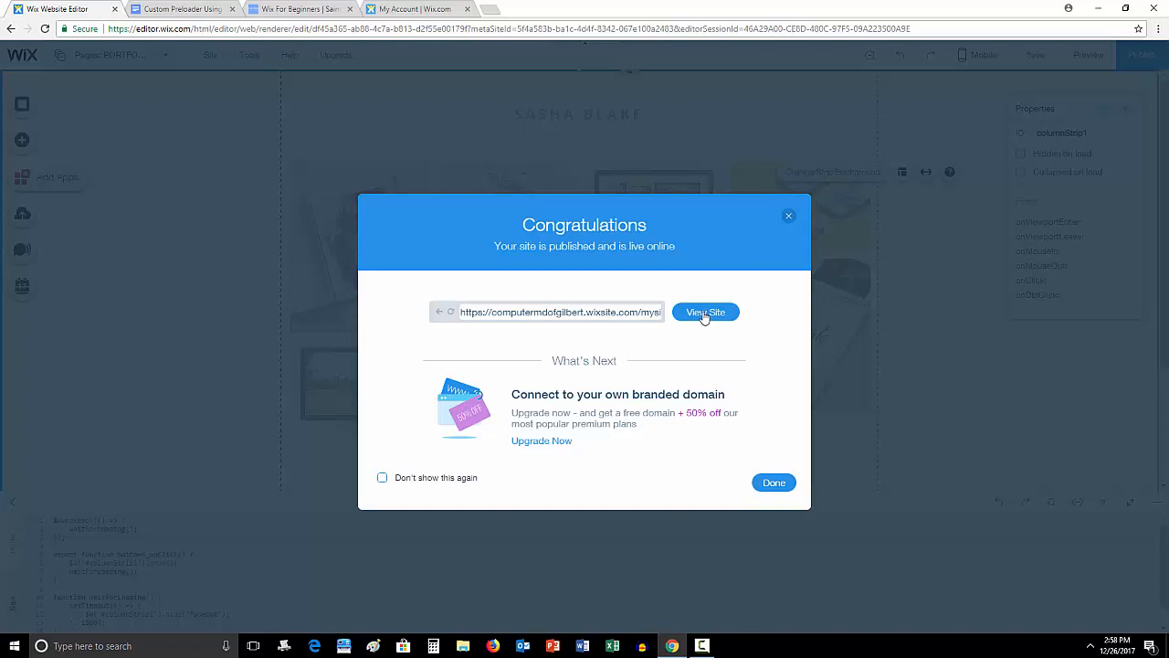
left_click(705, 311)
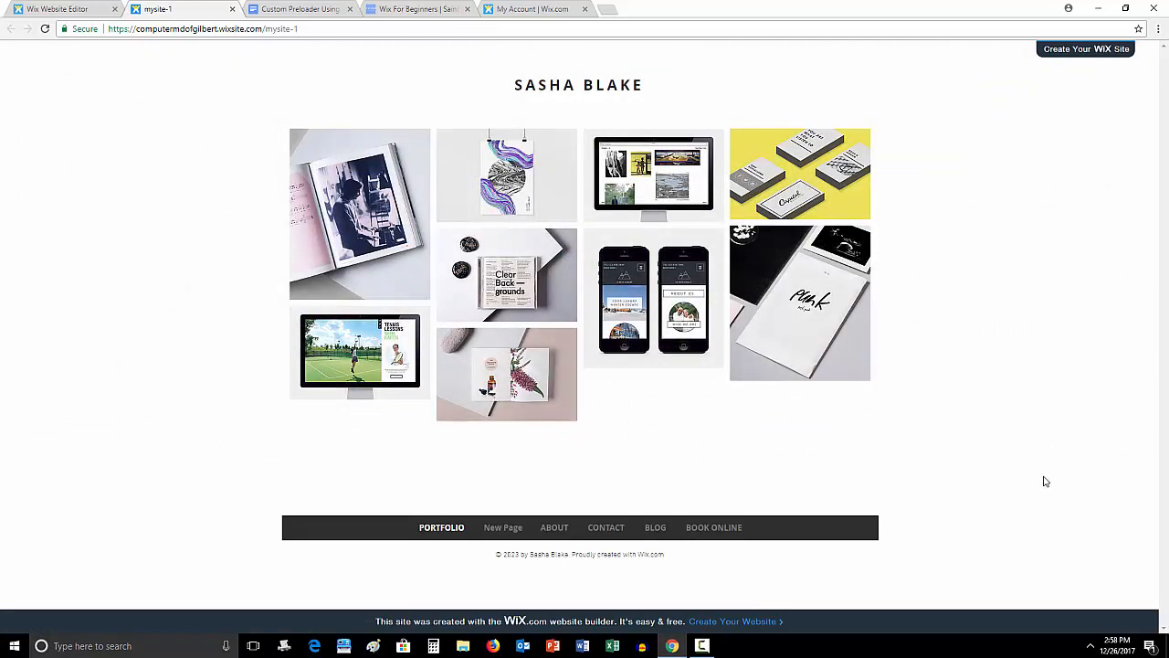
mouse_move(183, 147)
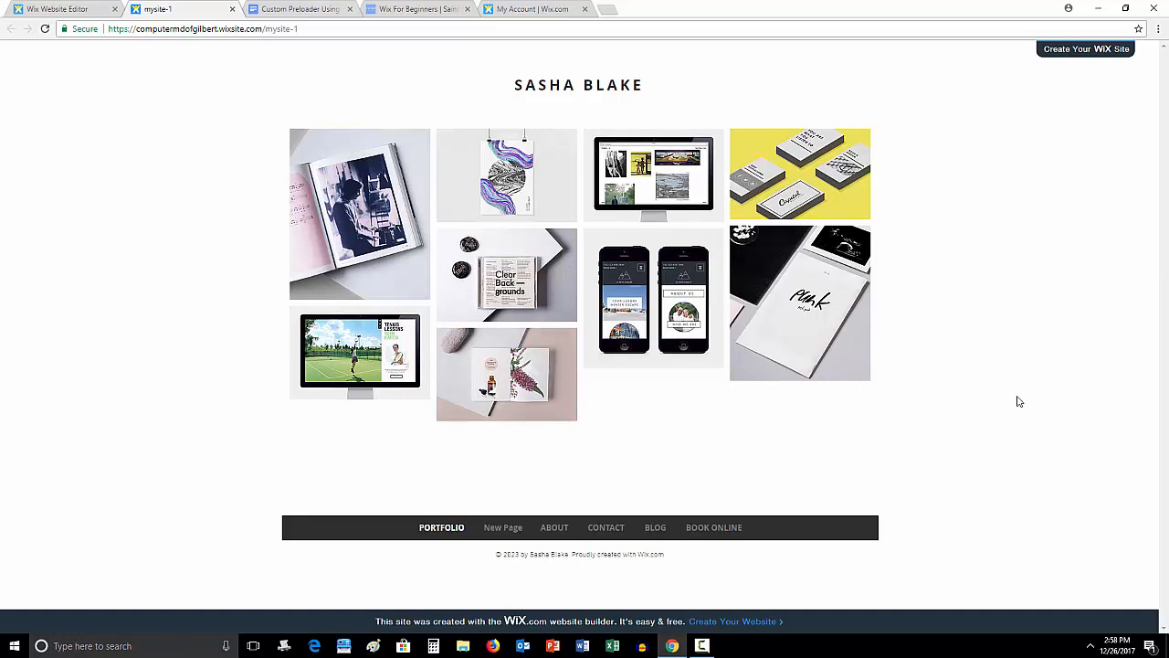
mouse_move(840, 448)
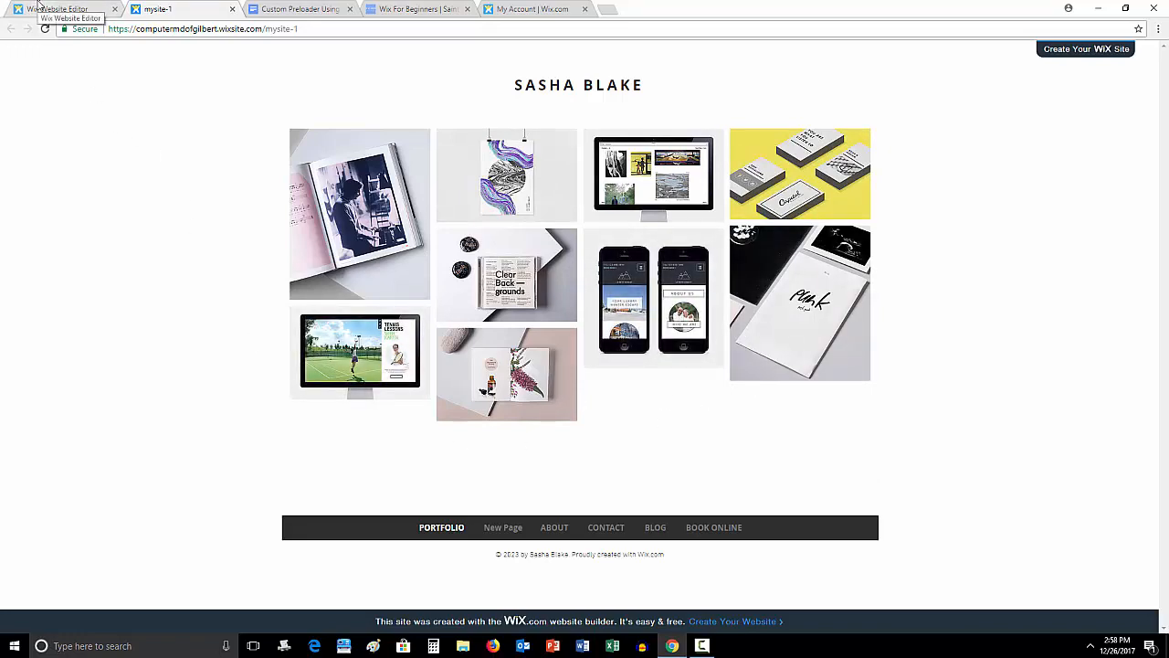
Return to the editor tab and select the spinner image inside the loading strip
left_click(63, 9)
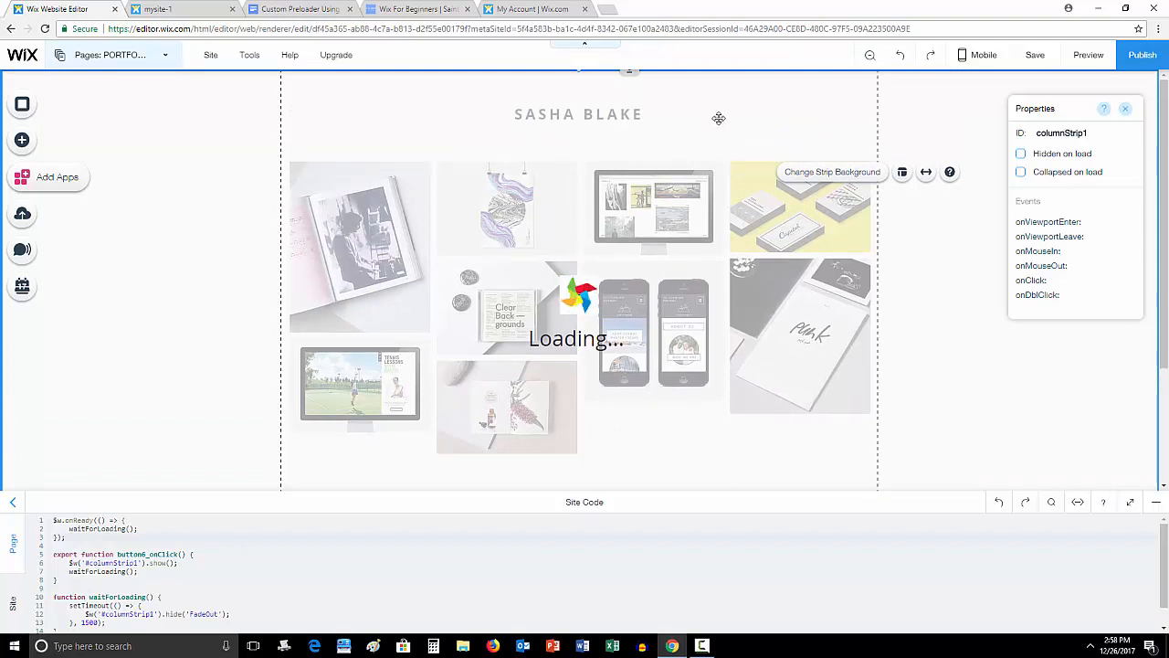
mouse_move(1155, 502)
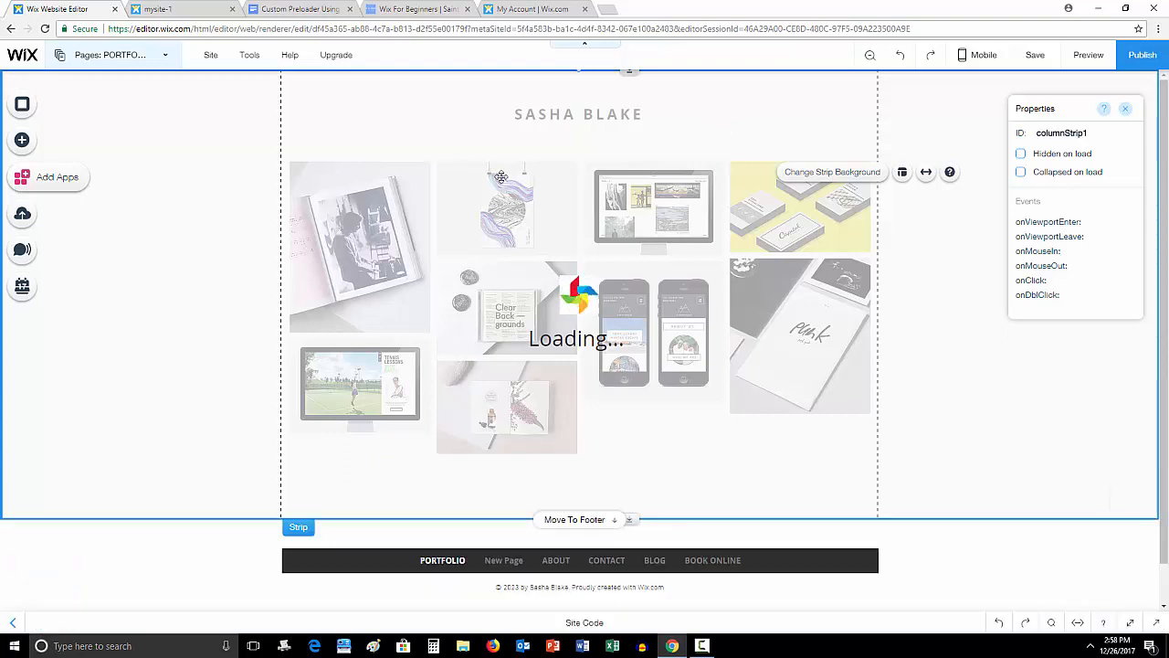
mouse_move(347, 146)
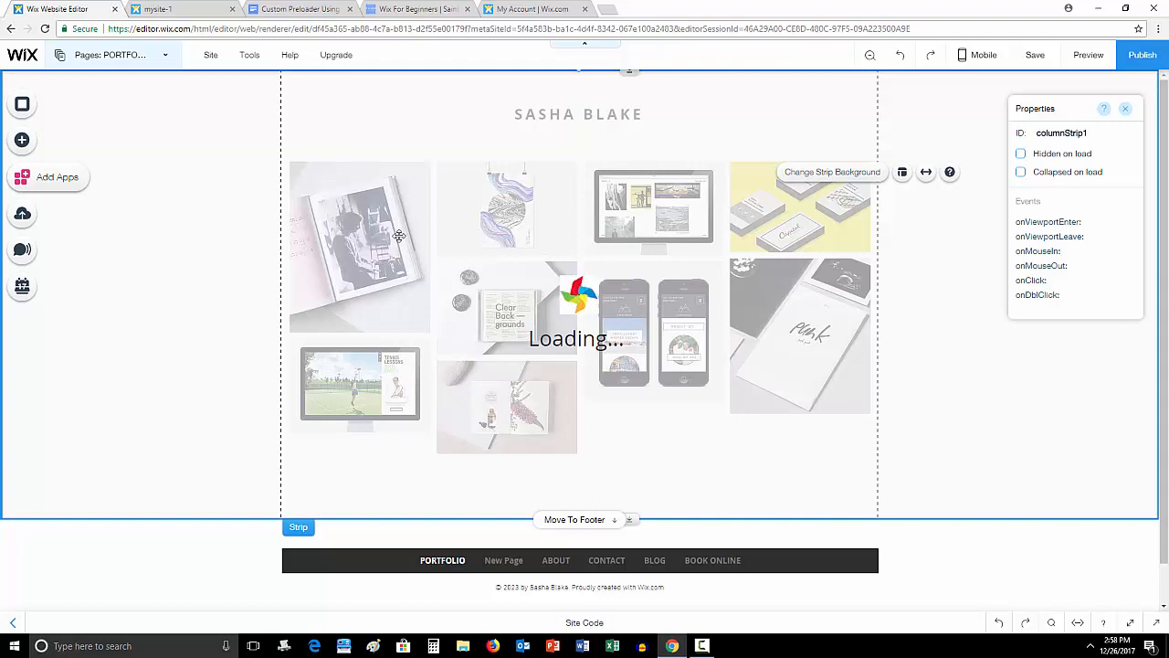
mouse_move(446, 276)
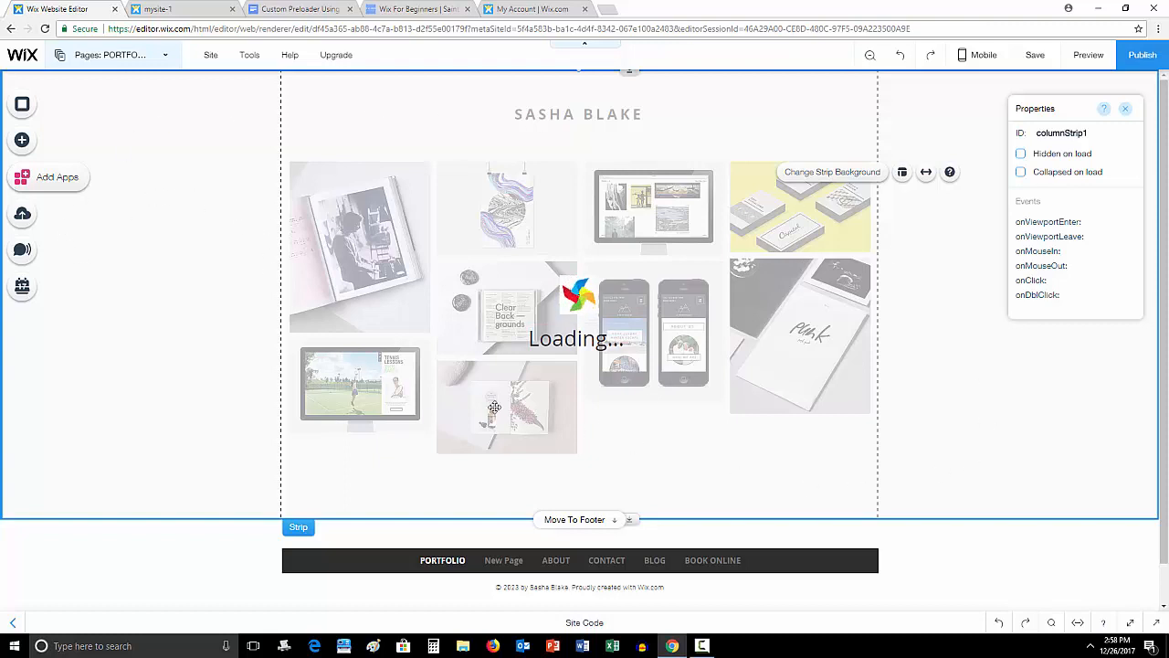
mouse_move(161, 208)
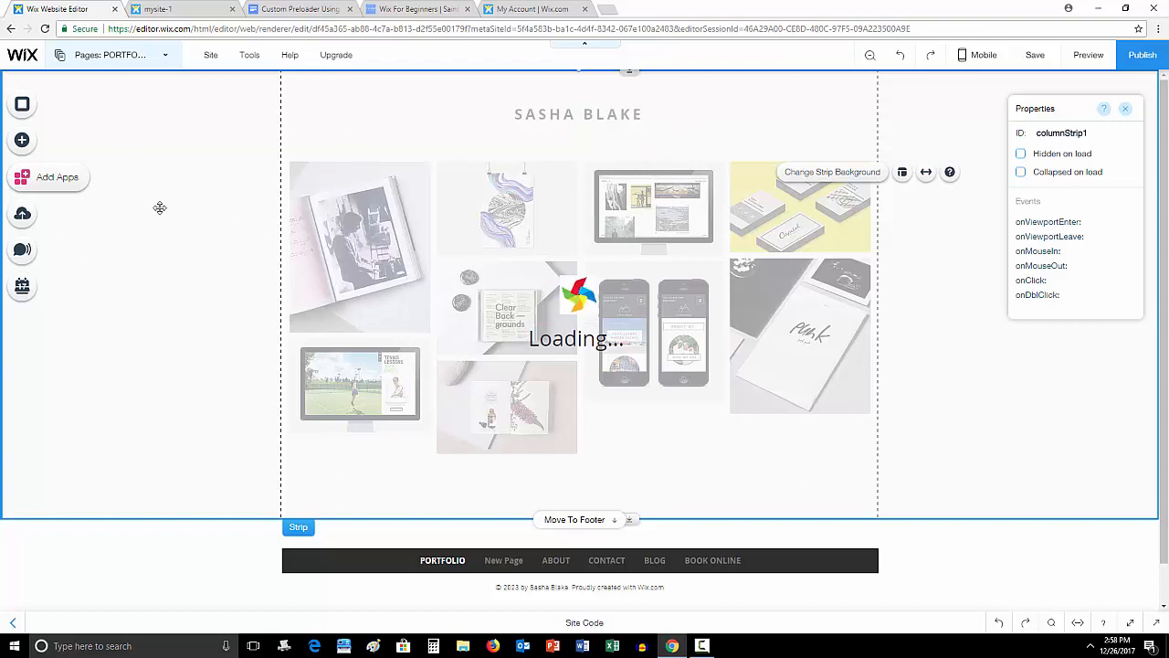
mouse_move(859, 464)
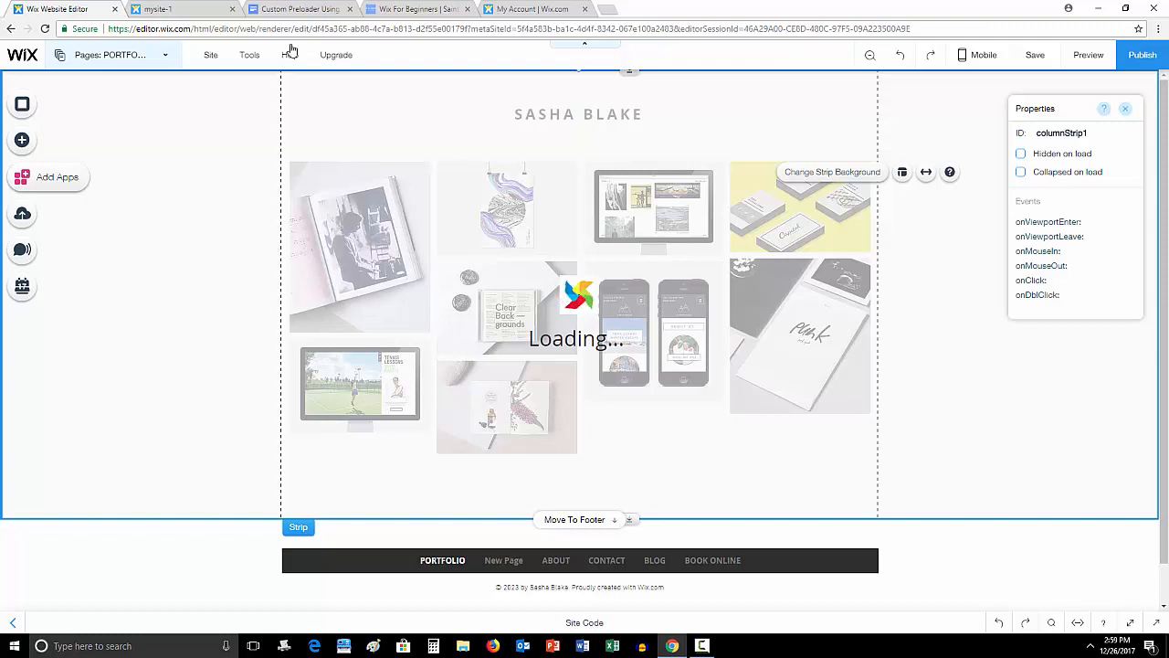
left_click(296, 7)
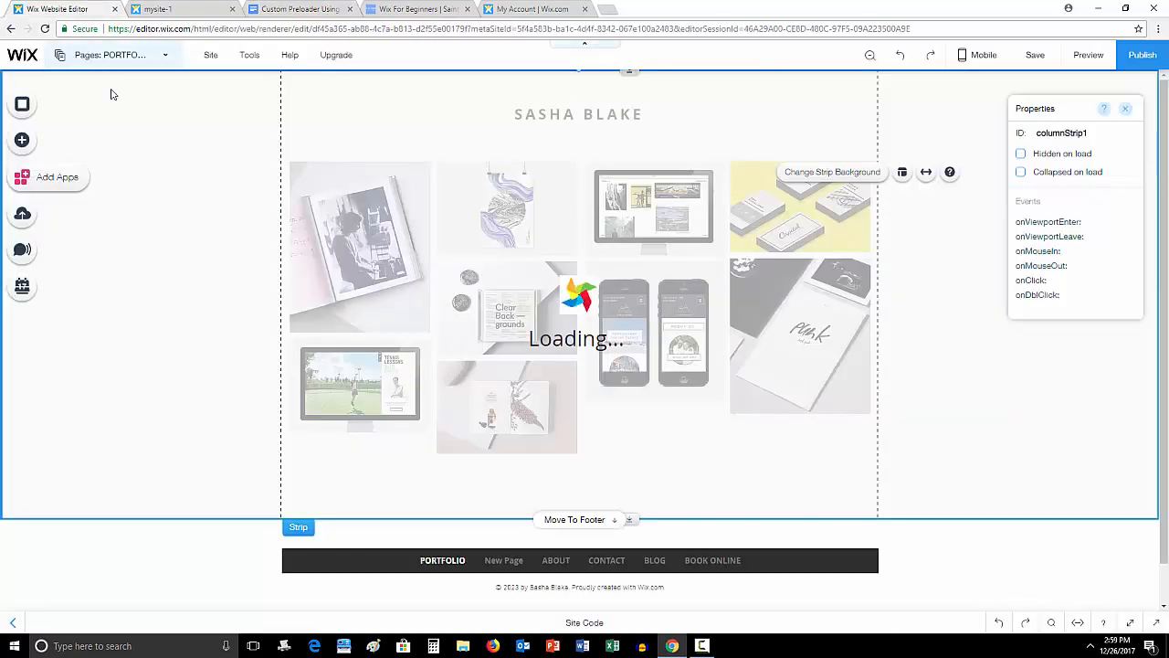
left_click(578, 296)
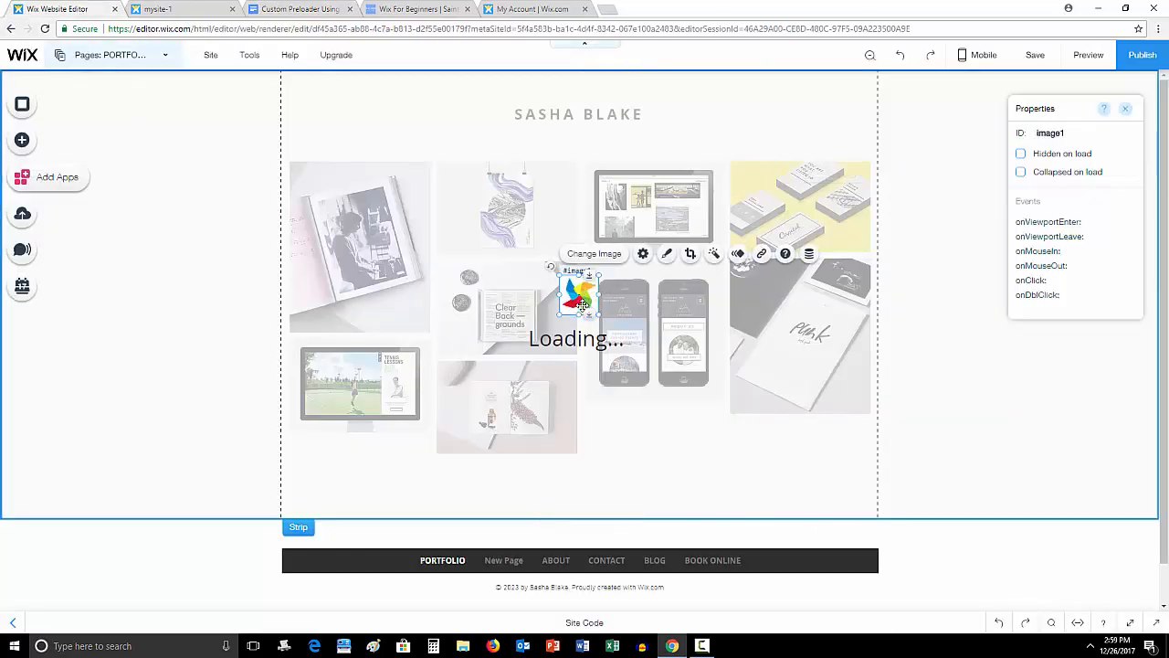